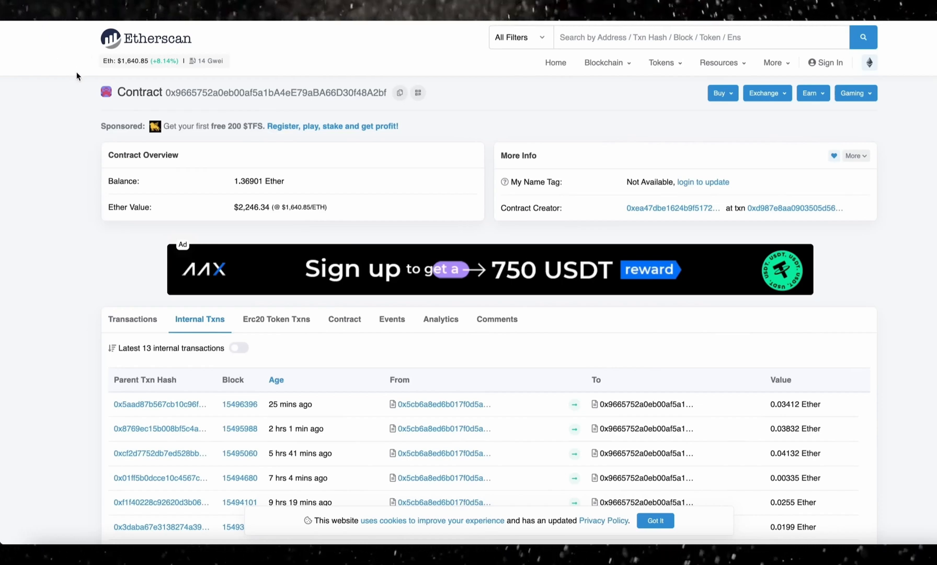
pyautogui.moveTo(230, 183)
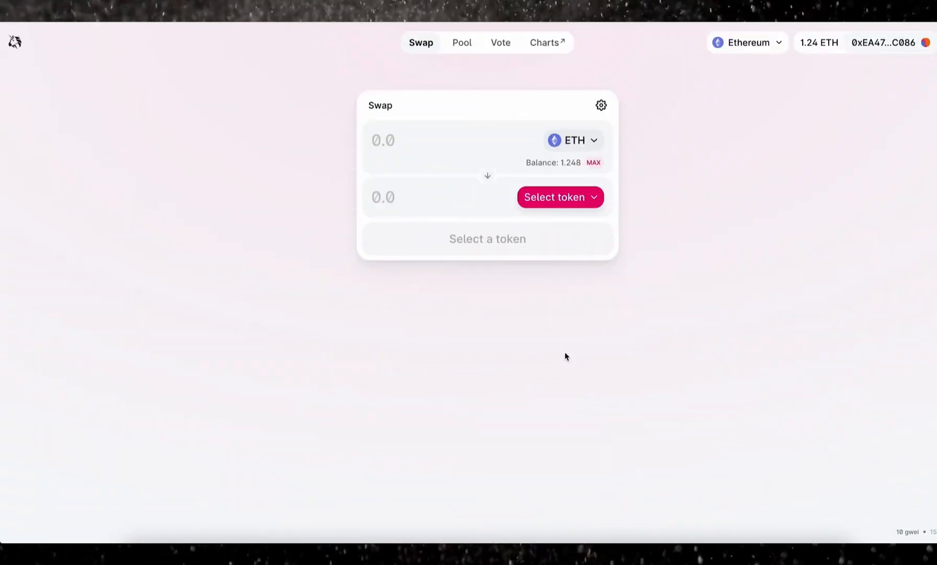
pyautogui.moveTo(596, 307)
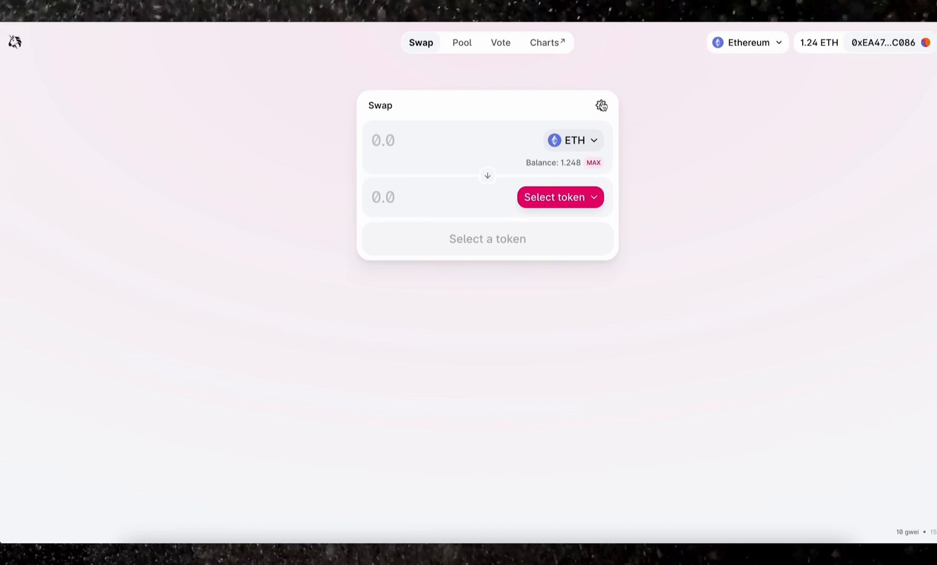
# Show the swap's transaction settings with 10.00% slippage tolerance and 30-minute deadline.
pyautogui.click(600, 104)
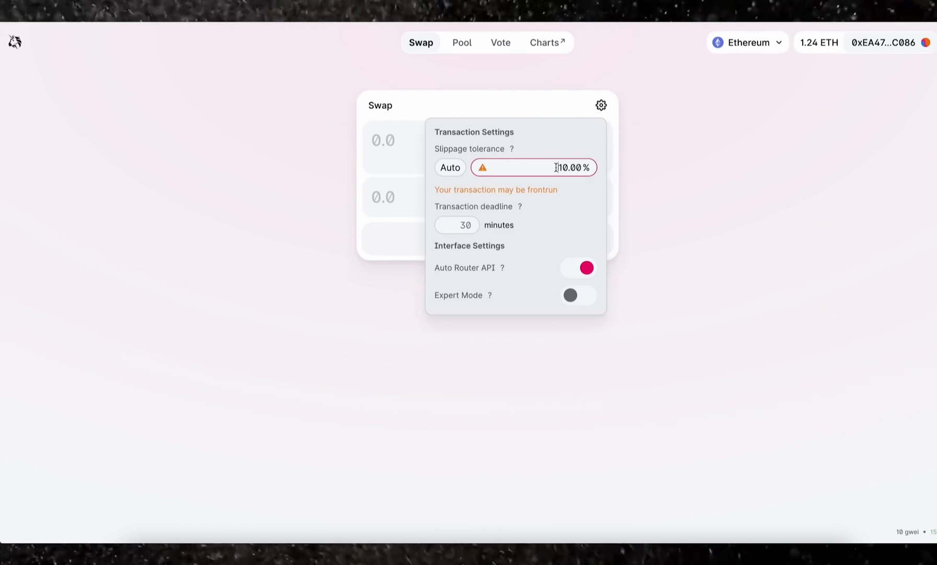
pyautogui.moveTo(552, 197)
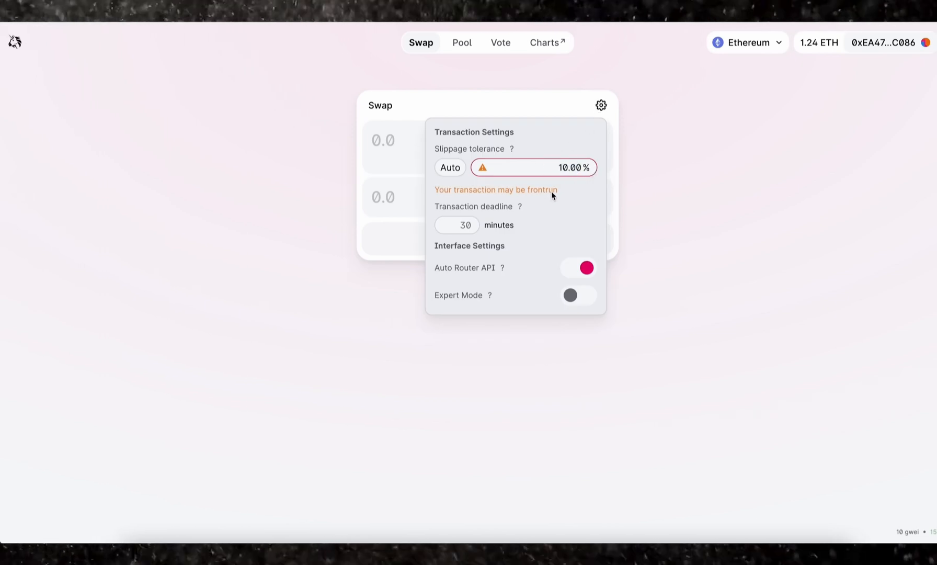
pyautogui.moveTo(570, 201)
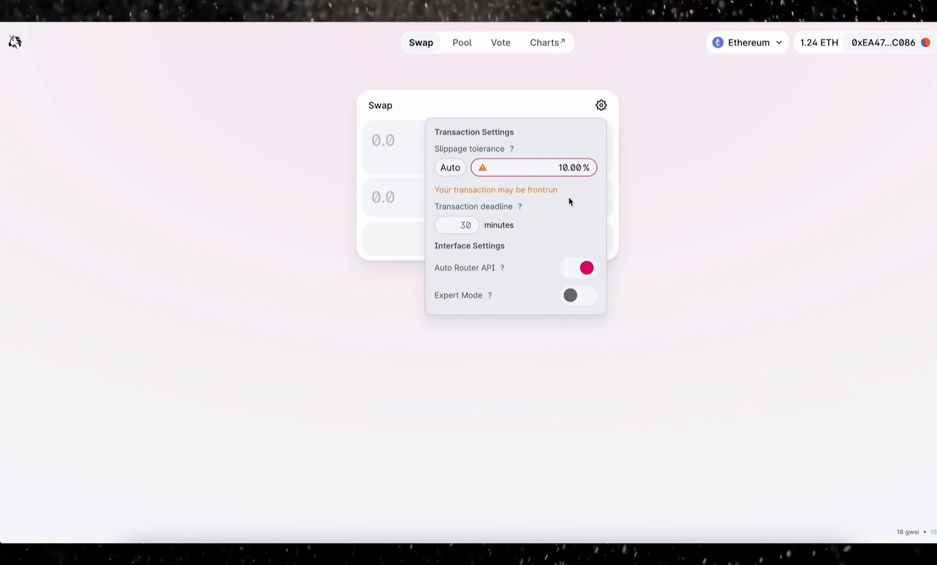
pyautogui.moveTo(519, 177)
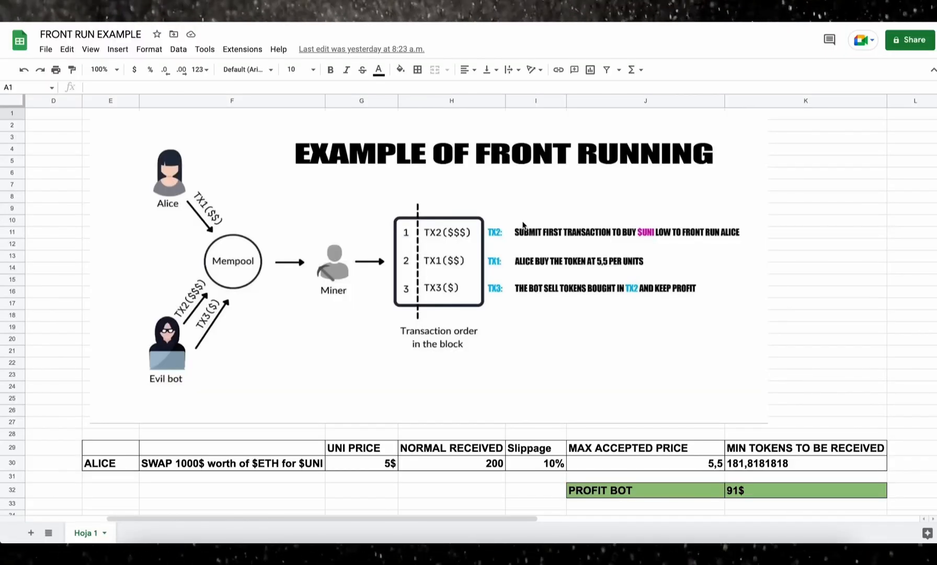
pyautogui.moveTo(547, 298)
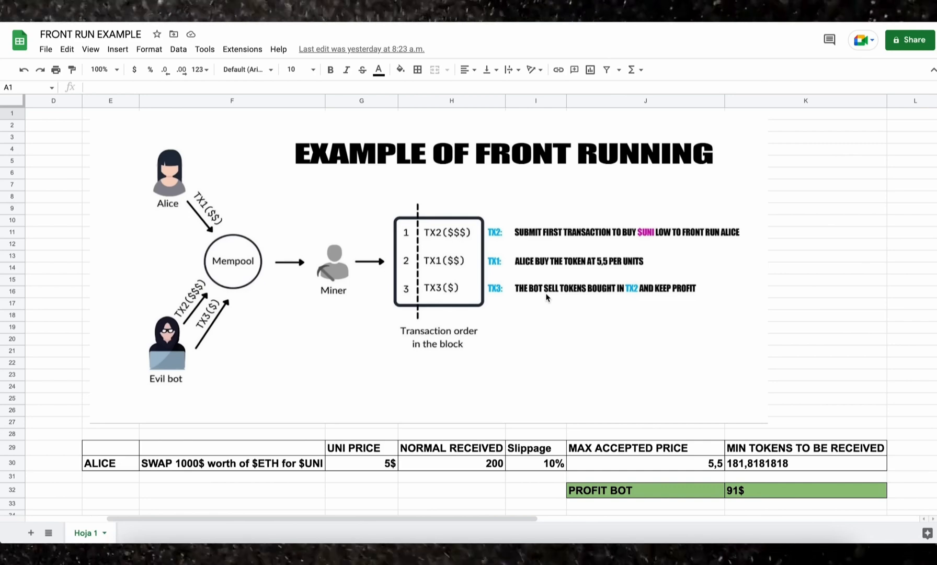
pyautogui.moveTo(433, 421)
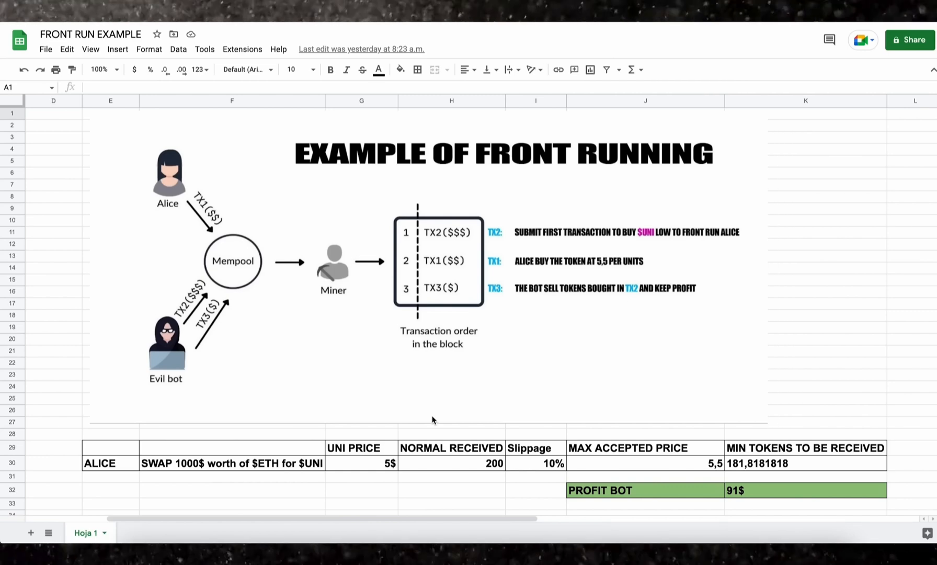
pyautogui.moveTo(249, 343)
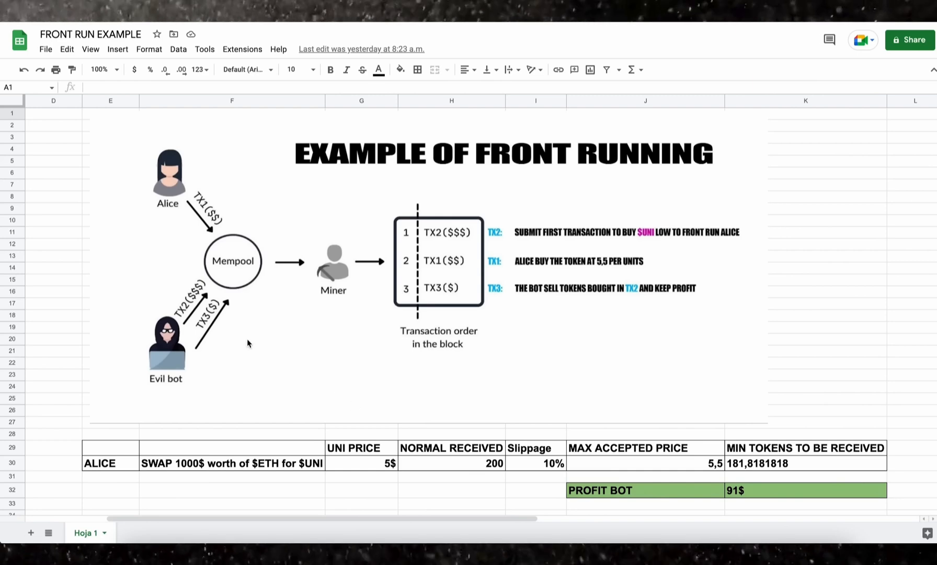
pyautogui.moveTo(167, 176)
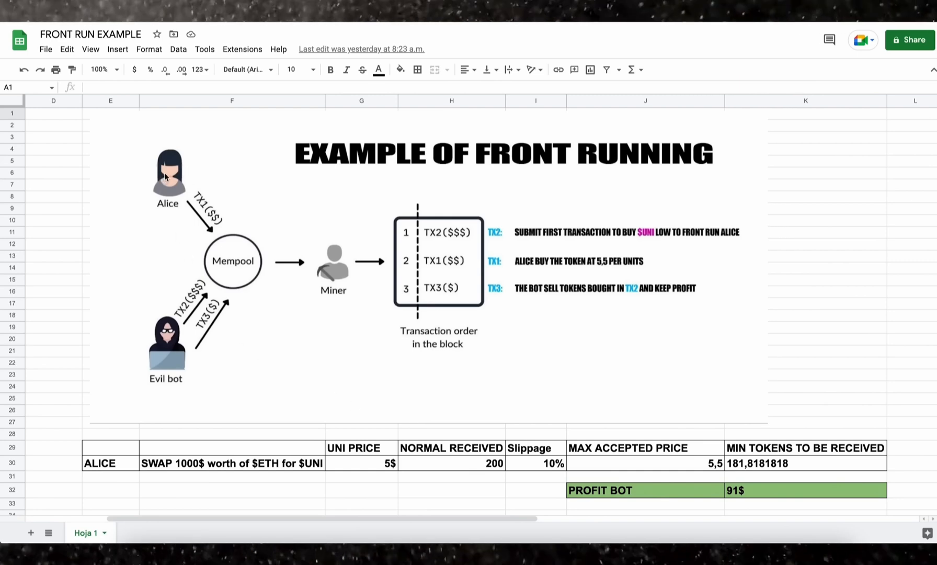
pyautogui.moveTo(266, 471)
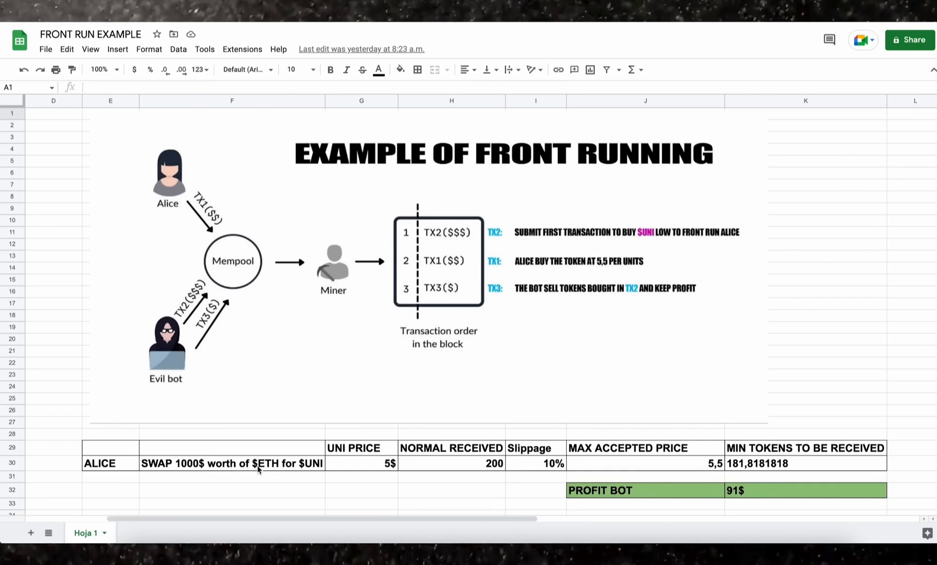
pyautogui.moveTo(392, 463)
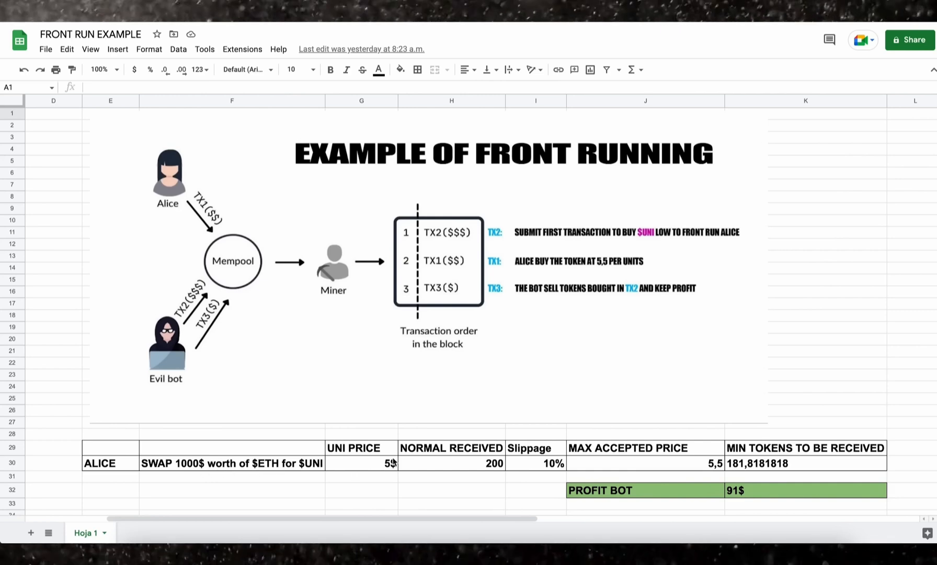
pyautogui.moveTo(383, 467)
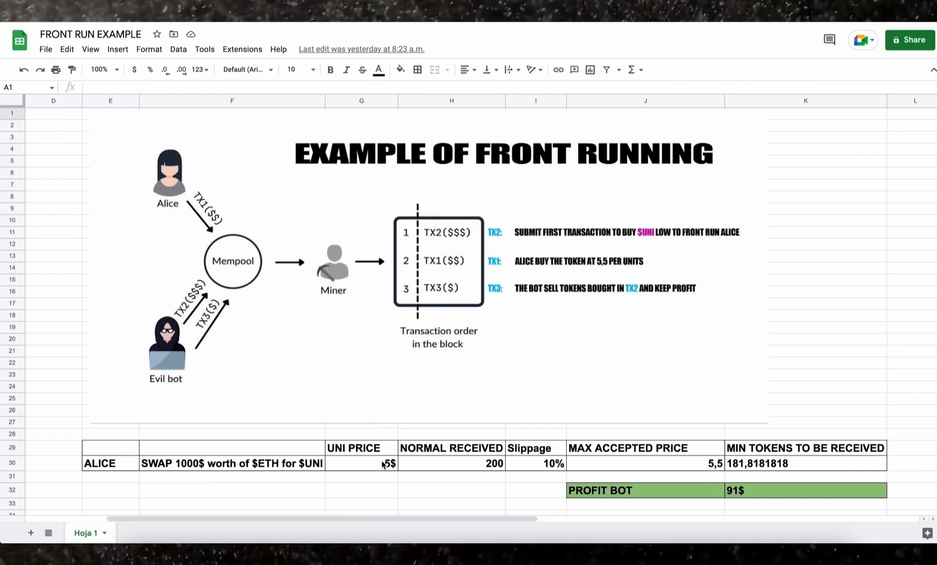
pyautogui.moveTo(457, 483)
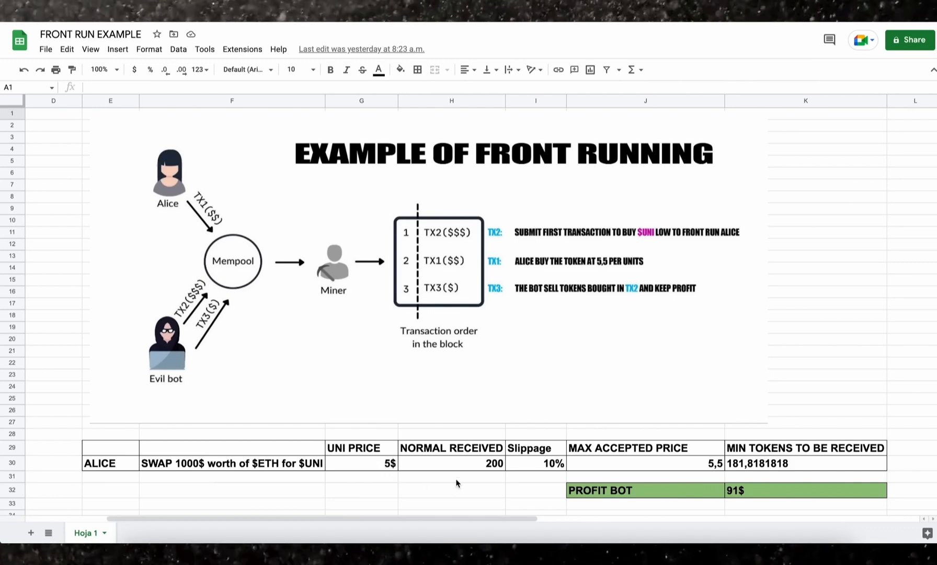
pyautogui.moveTo(479, 471)
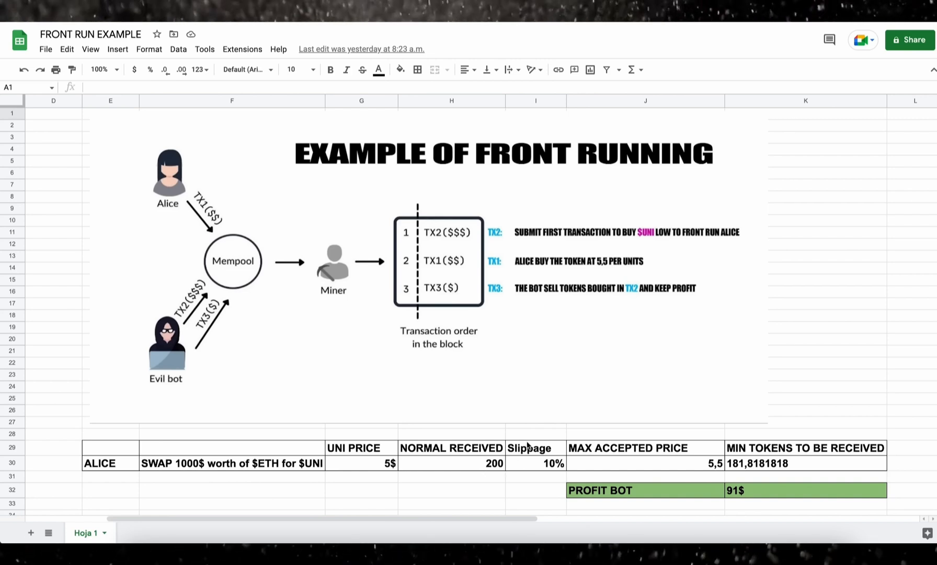
pyautogui.moveTo(530, 435)
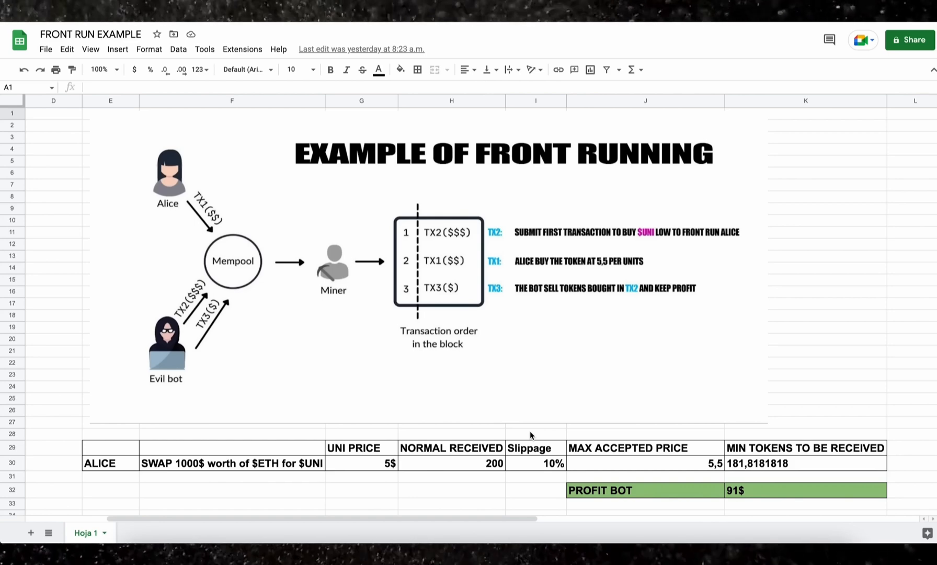
pyautogui.moveTo(547, 473)
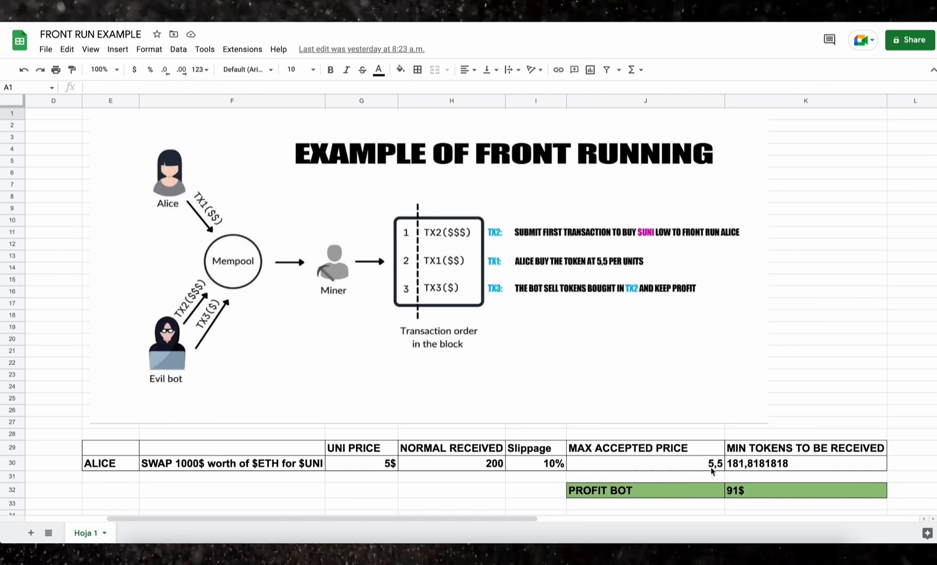
pyautogui.moveTo(665, 469)
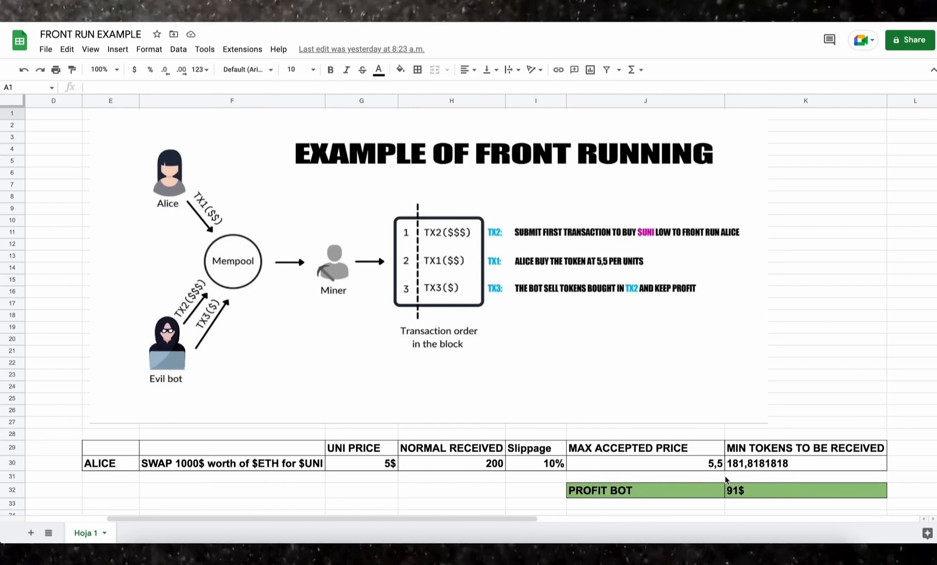
pyautogui.moveTo(559, 271)
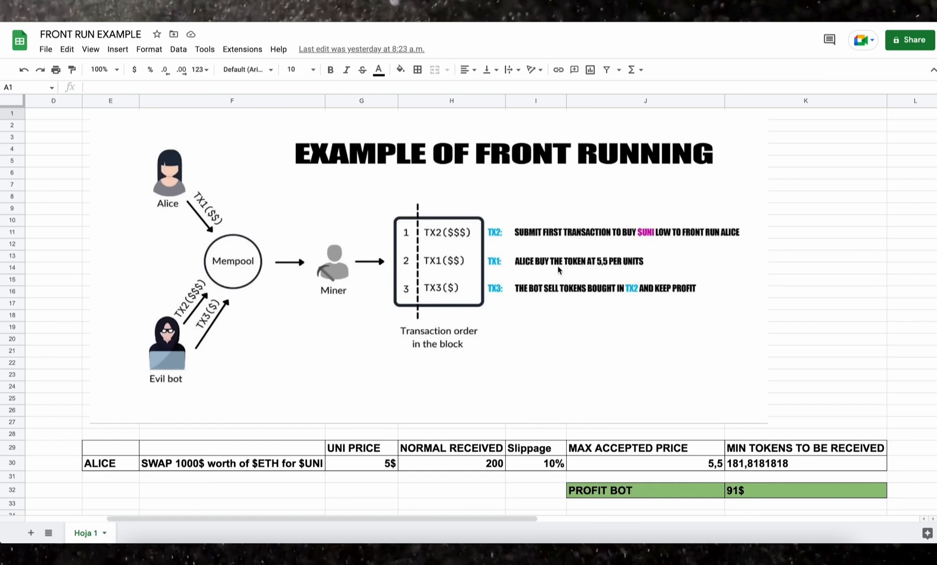
pyautogui.moveTo(558, 239)
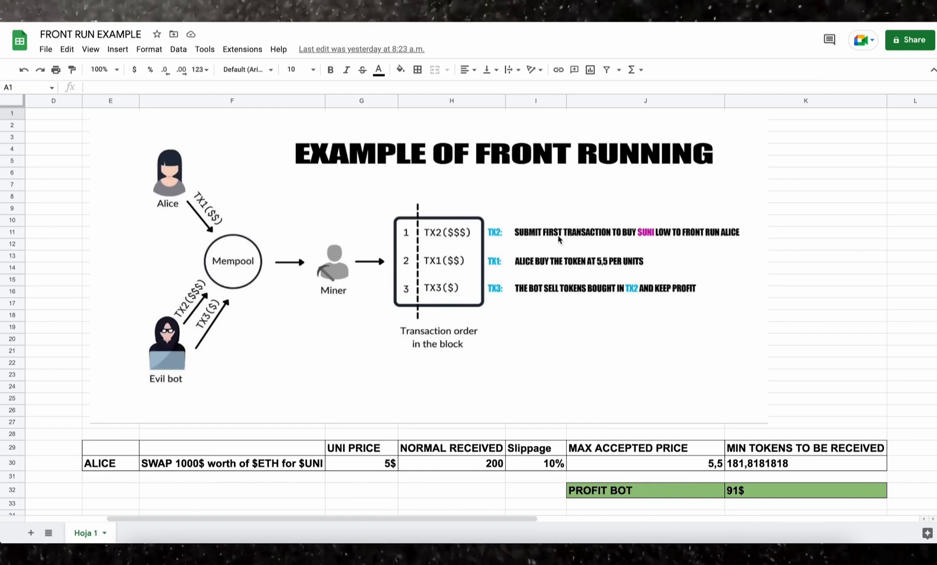
pyautogui.moveTo(620, 237)
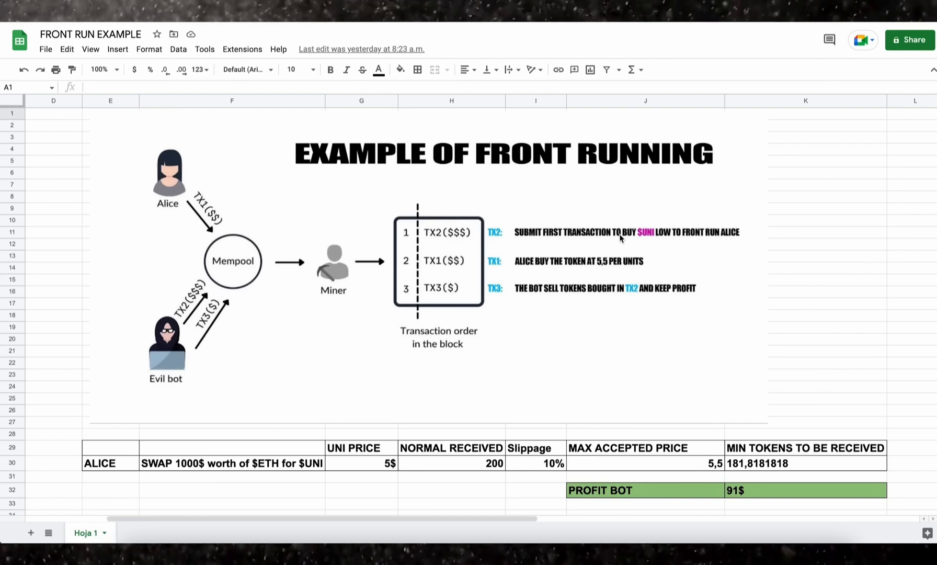
pyautogui.moveTo(584, 268)
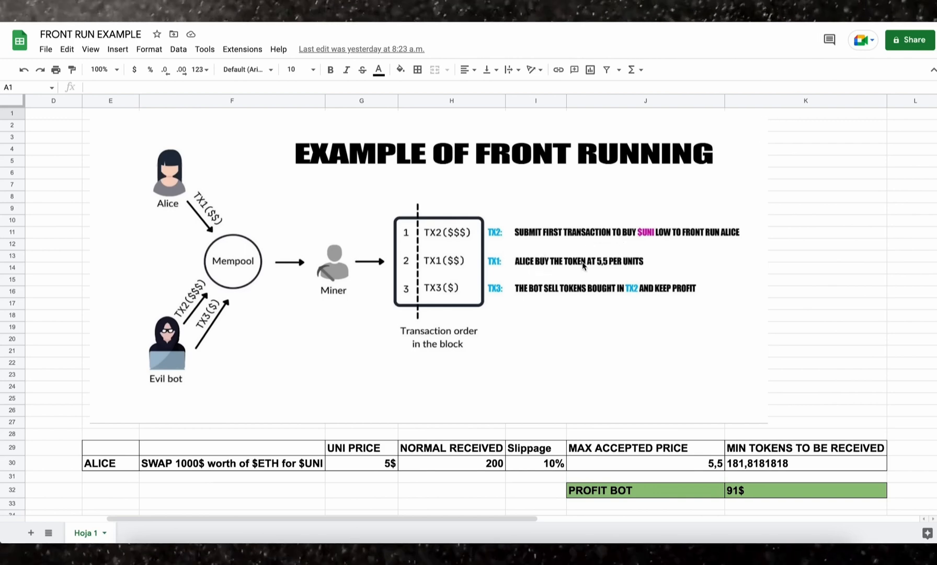
pyautogui.moveTo(506, 281)
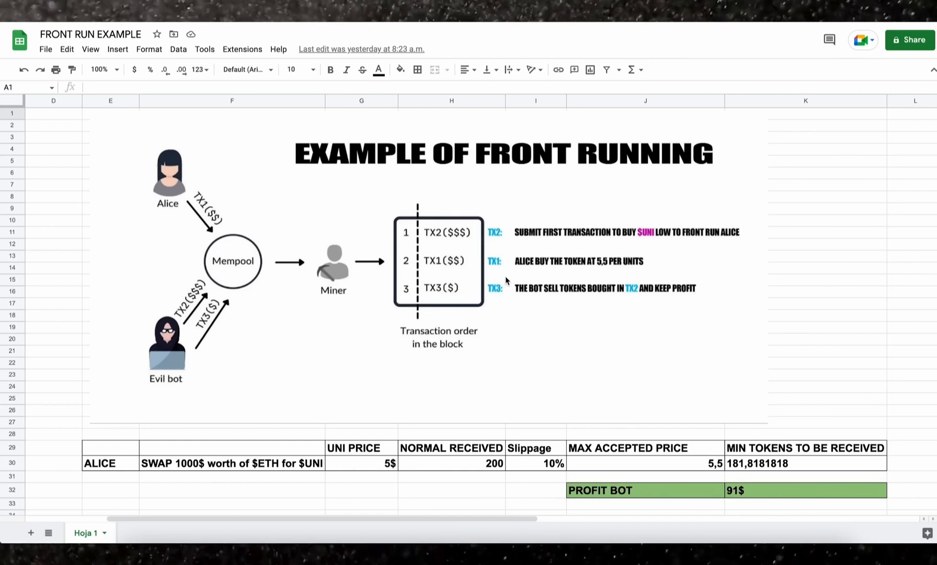
pyautogui.moveTo(537, 299)
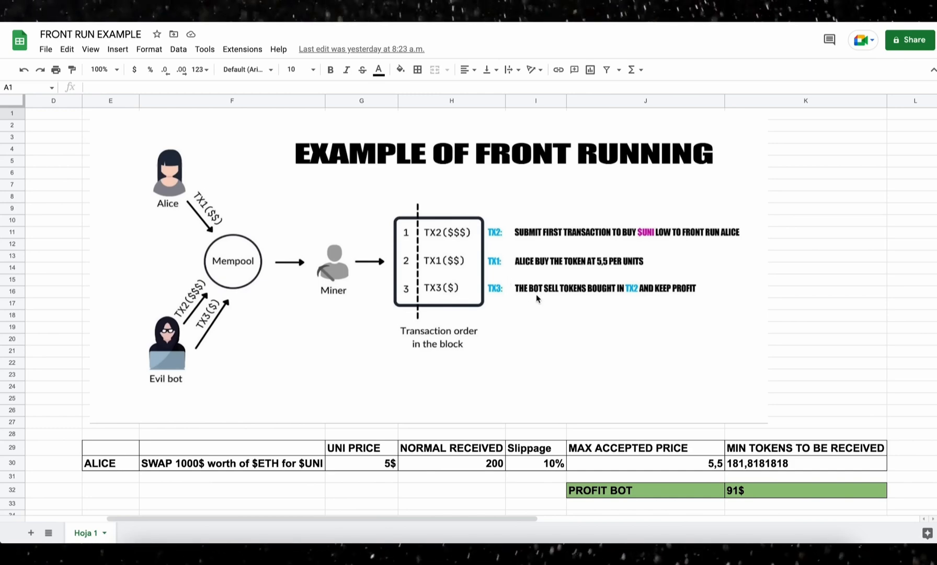
pyautogui.moveTo(540, 312)
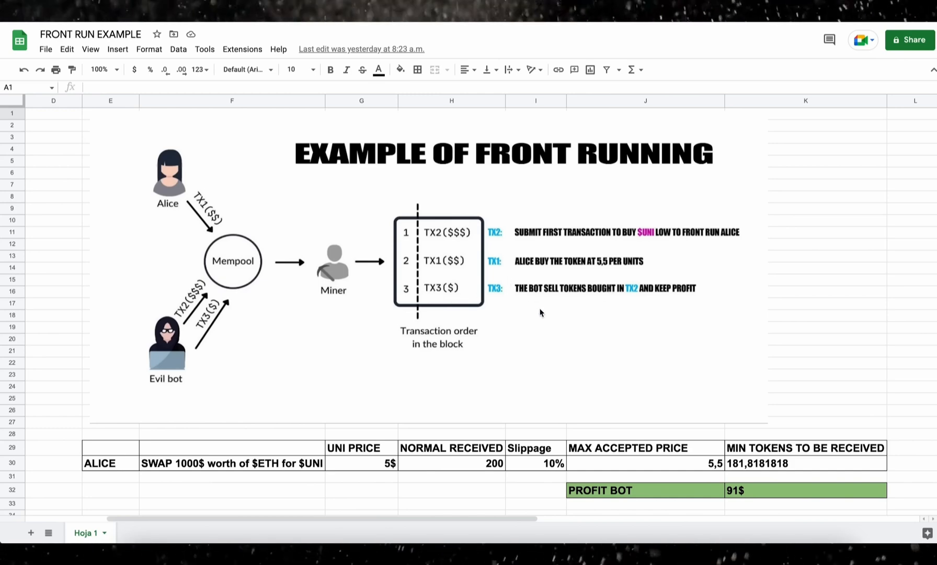
pyautogui.moveTo(539, 320)
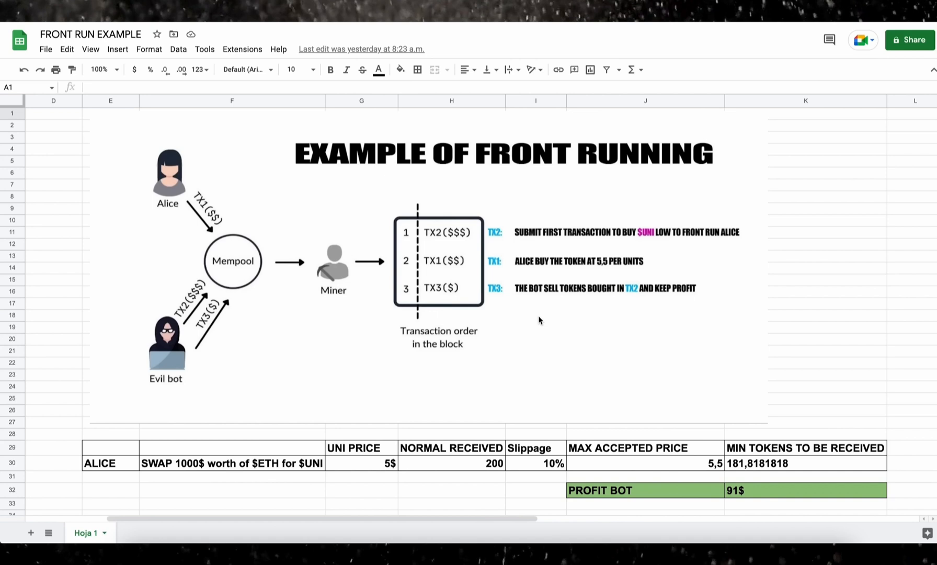
pyautogui.moveTo(719, 504)
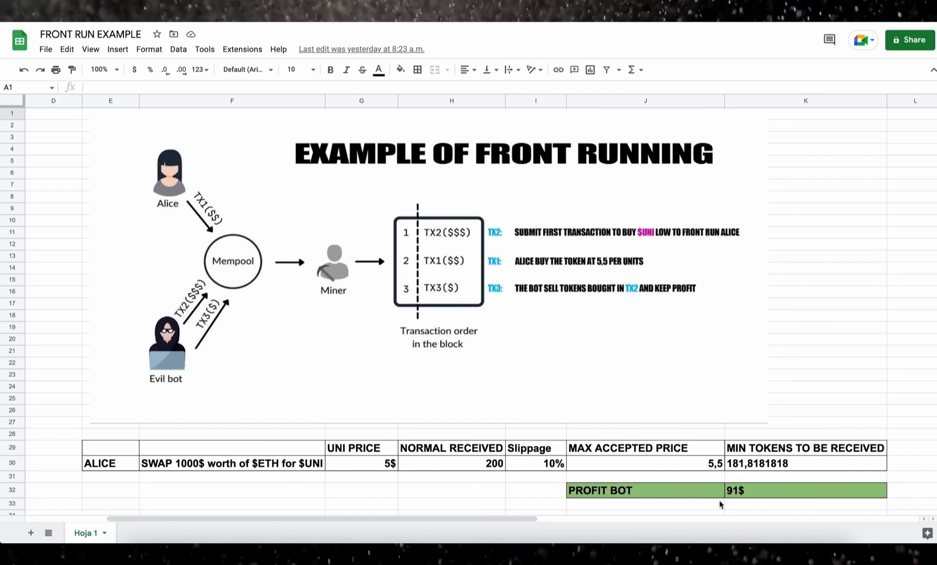
pyautogui.moveTo(460, 363)
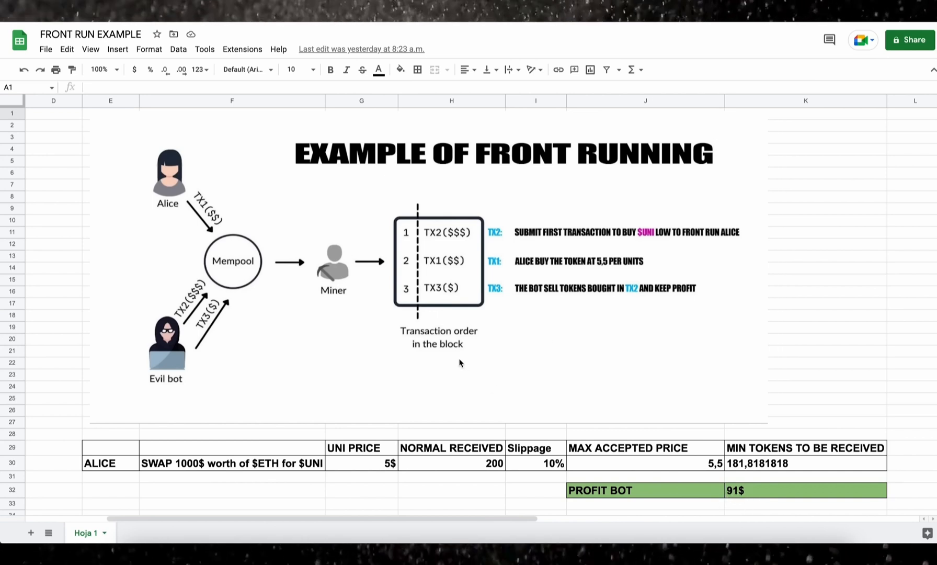
pyautogui.moveTo(418, 290)
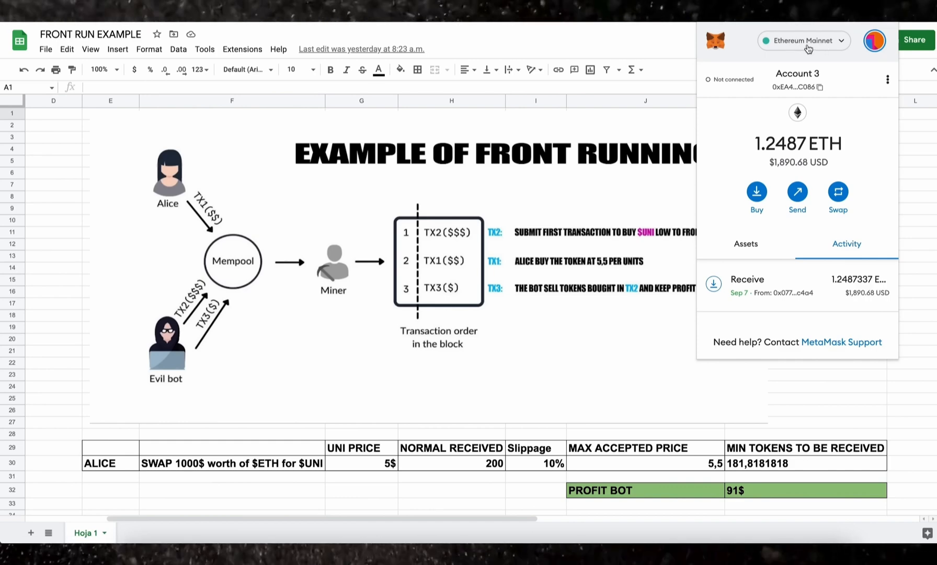
# Bring up the MetaMask wallet with its 1.2487 ETH balance on Ethereum Mainnet.
pyautogui.click(651, 138)
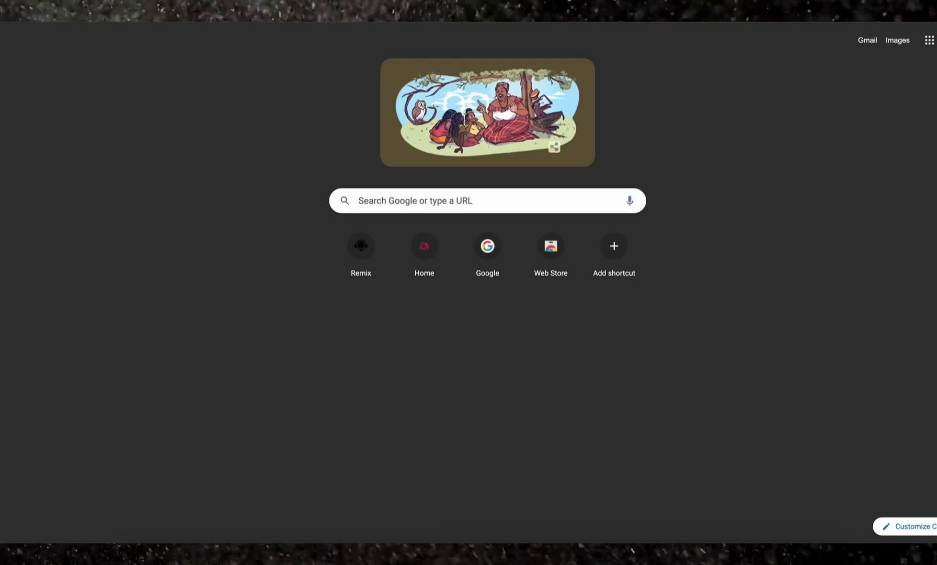
# Load Remix IDE with the default workspace and dismiss the Welcome to Remix alert.
pyautogui.click(361, 245)
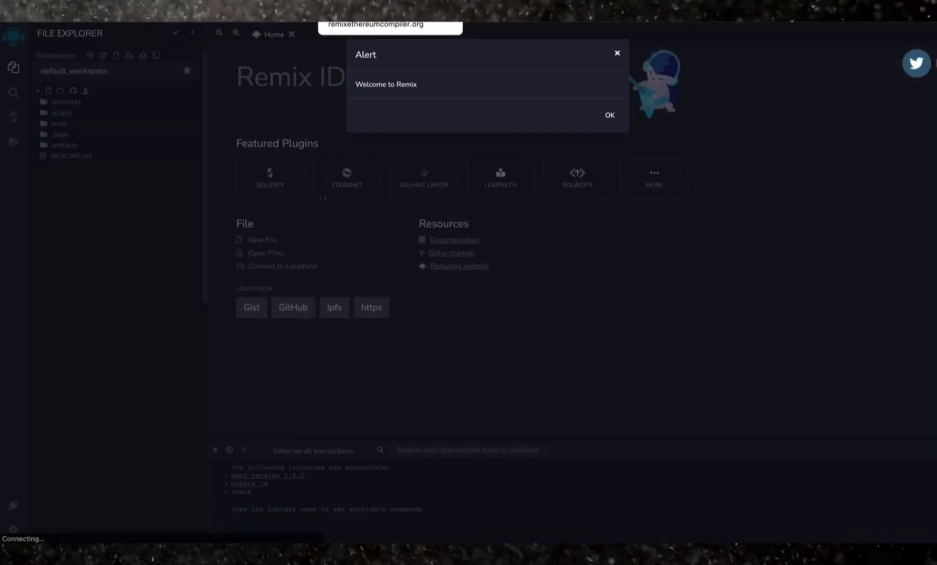
pyautogui.click(609, 115)
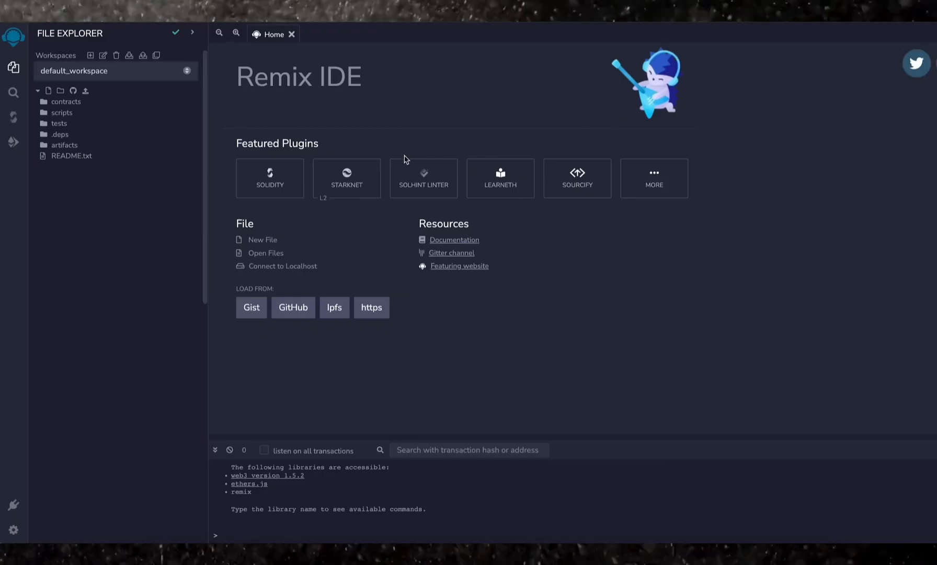
pyautogui.moveTo(308, 188)
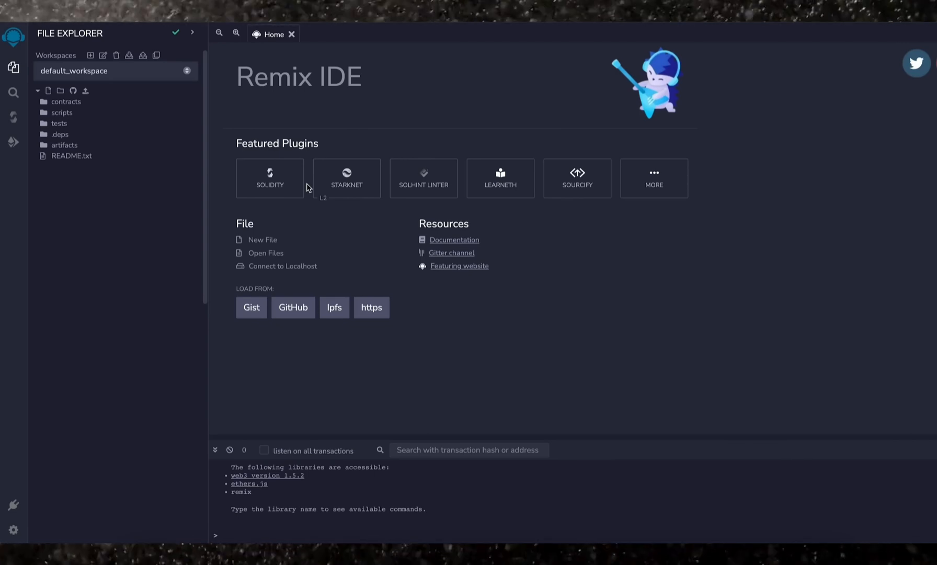
# Create bot.sol in the workspace and fill it with the UniswapBot contract code.
pyautogui.click(49, 91)
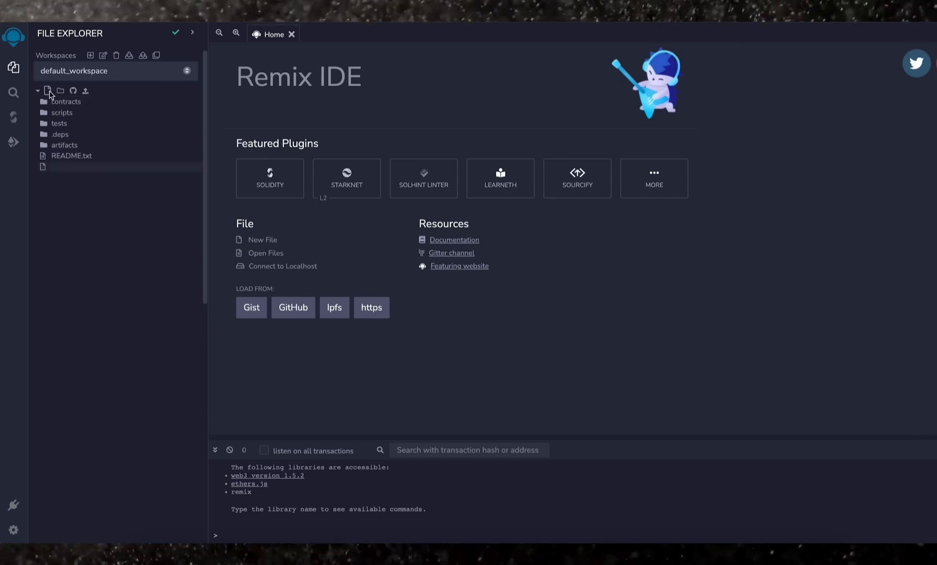
pyautogui.write('bot.sol')
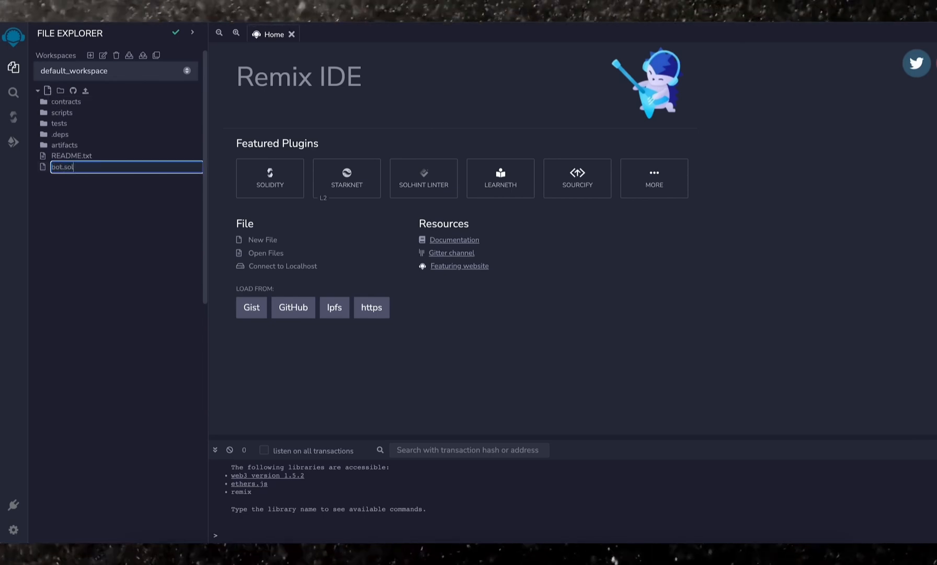
pyautogui.press('Enter')
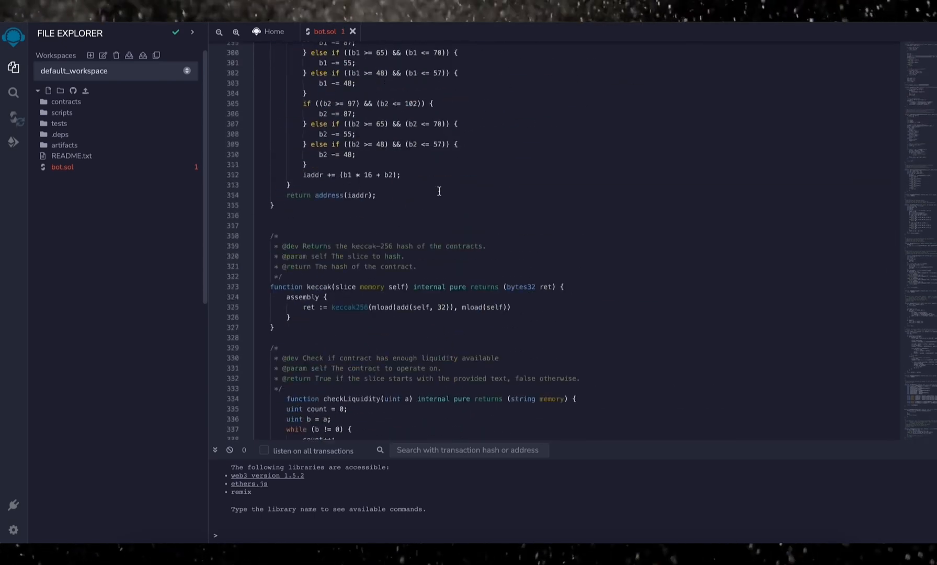
pyautogui.scroll(3)
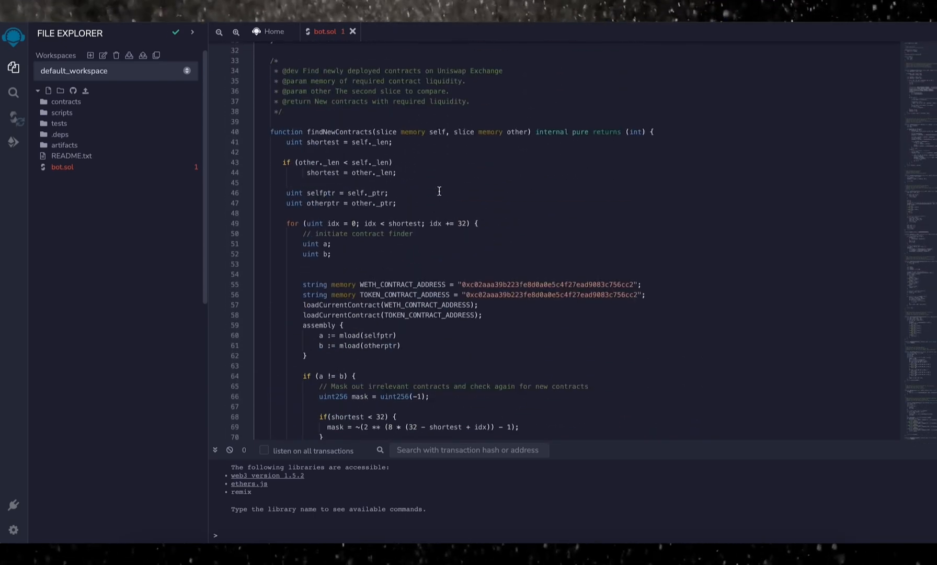
pyautogui.scroll(-3)
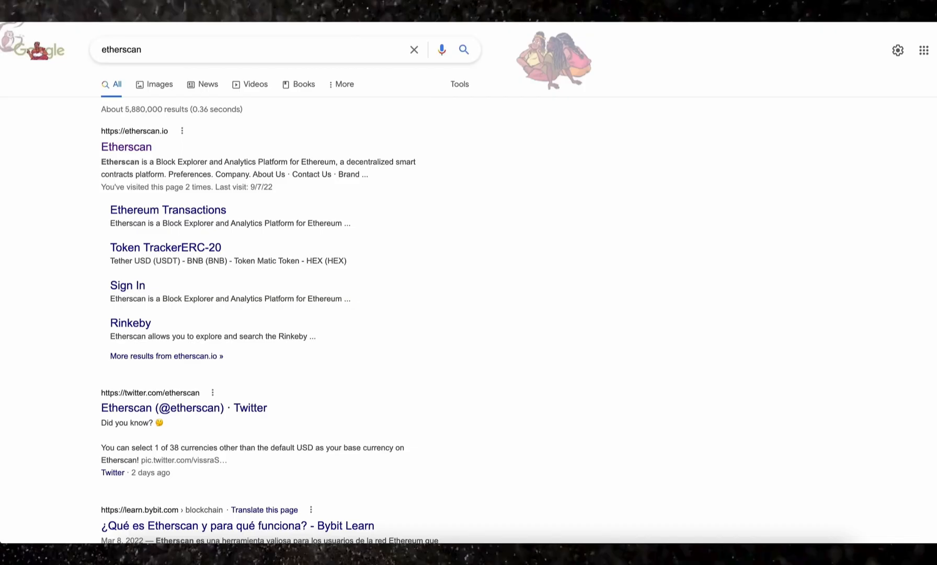
# Search Etherscan for the WETH address 0xc02aaa39b223fe8d0a0e5c4f27ead9083c756cc2 from bot.sol.
pyautogui.click(126, 147)
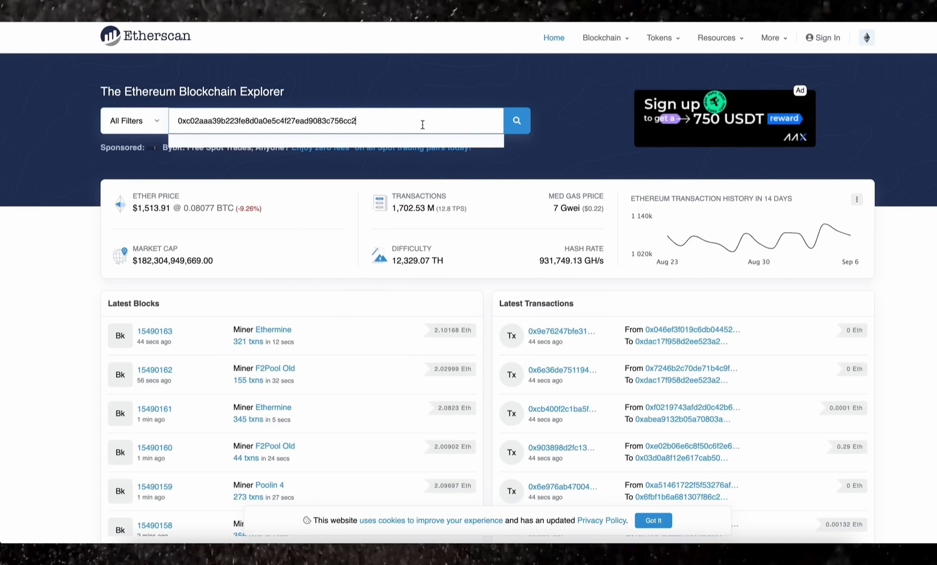
pyautogui.click(516, 122)
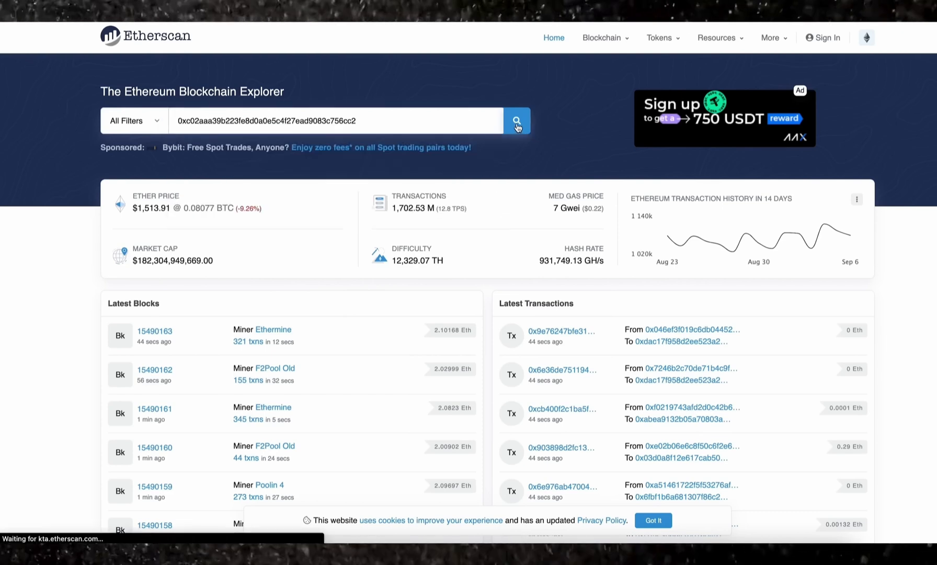
pyautogui.click(517, 121)
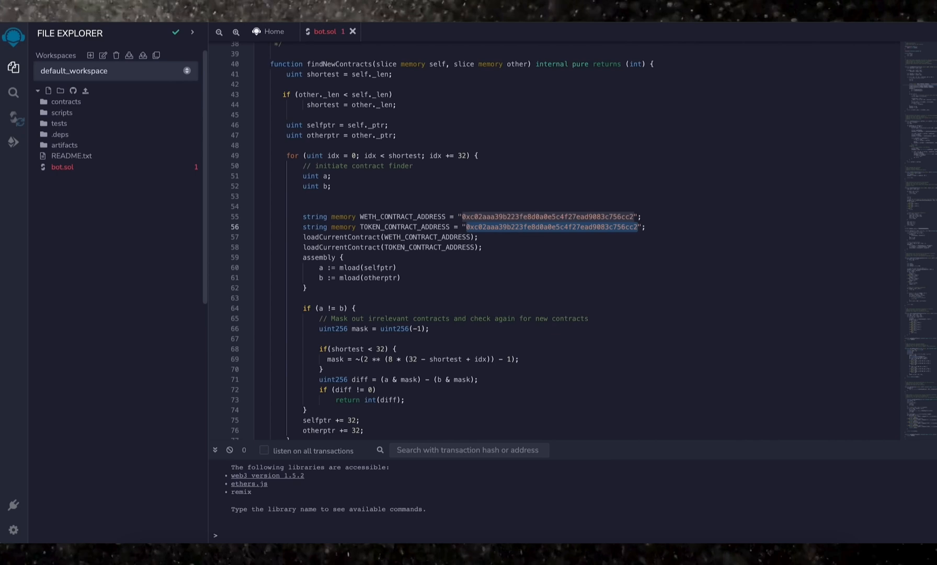
pyautogui.click(61, 167)
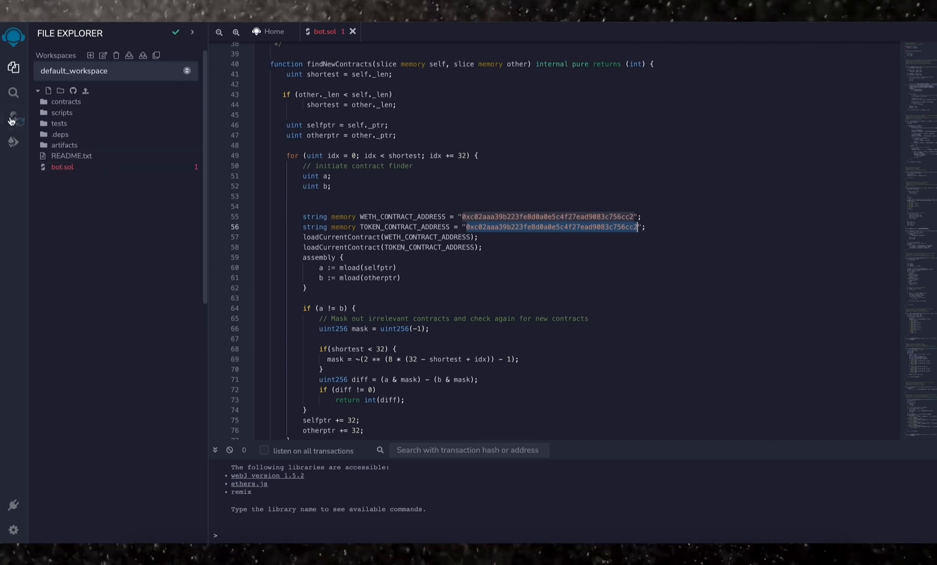
# Compile bot.sol with compiler 0.6.6+commit.6c089d02, producing the UniswapBot contract.
pyautogui.click(14, 116)
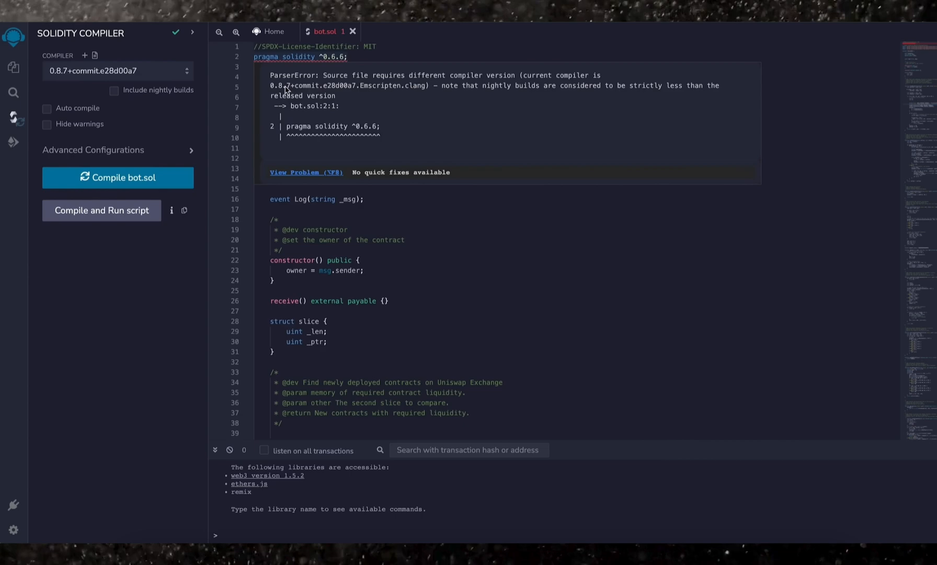
pyautogui.click(118, 71)
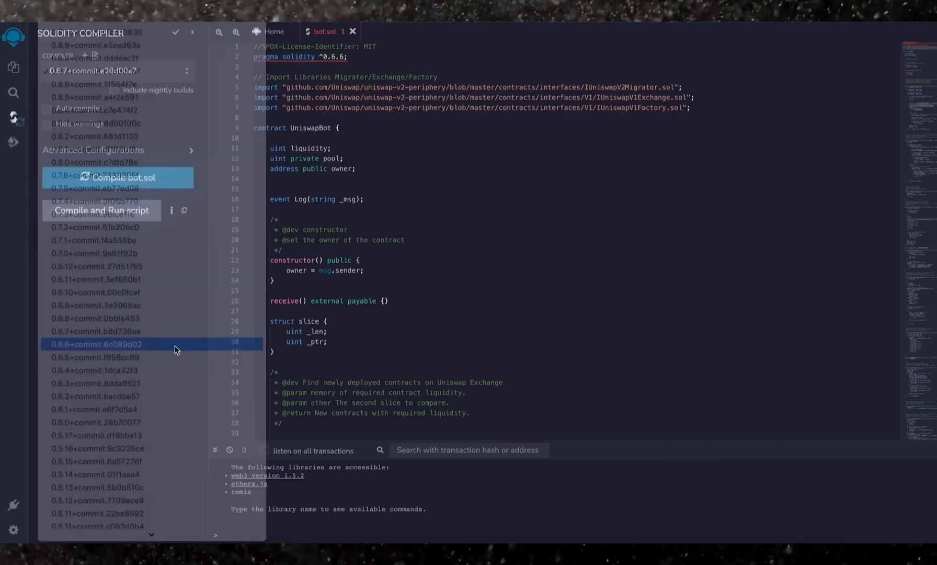
pyautogui.click(92, 344)
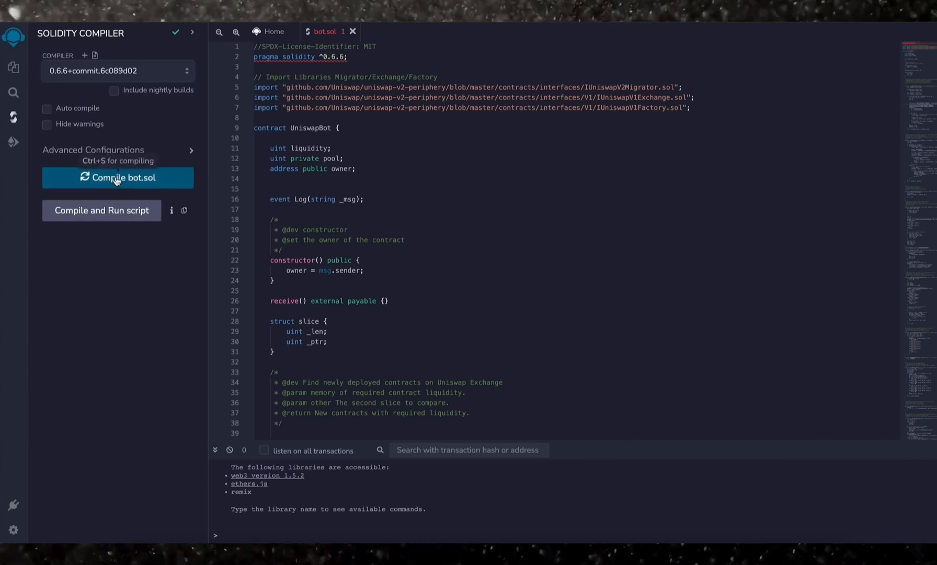
pyautogui.click(117, 178)
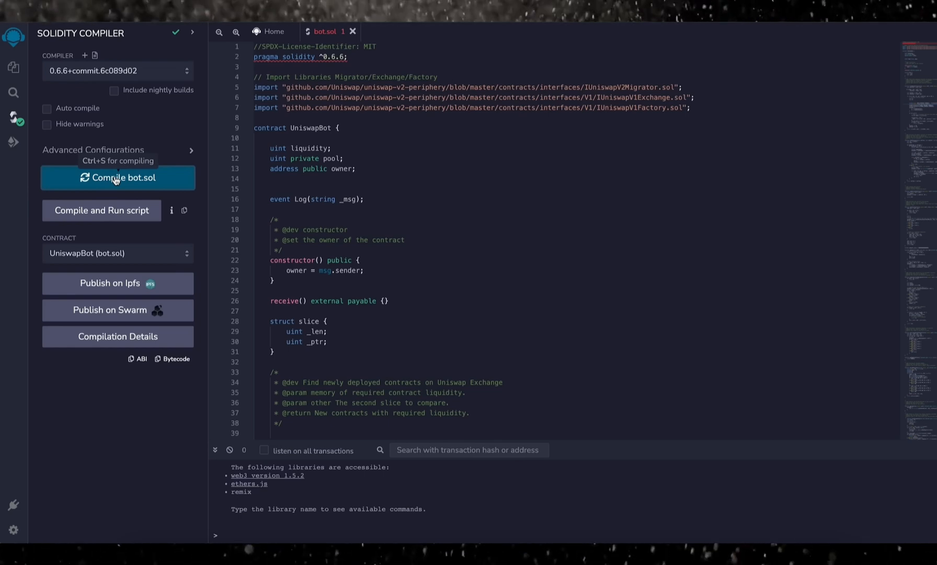
pyautogui.moveTo(104, 198)
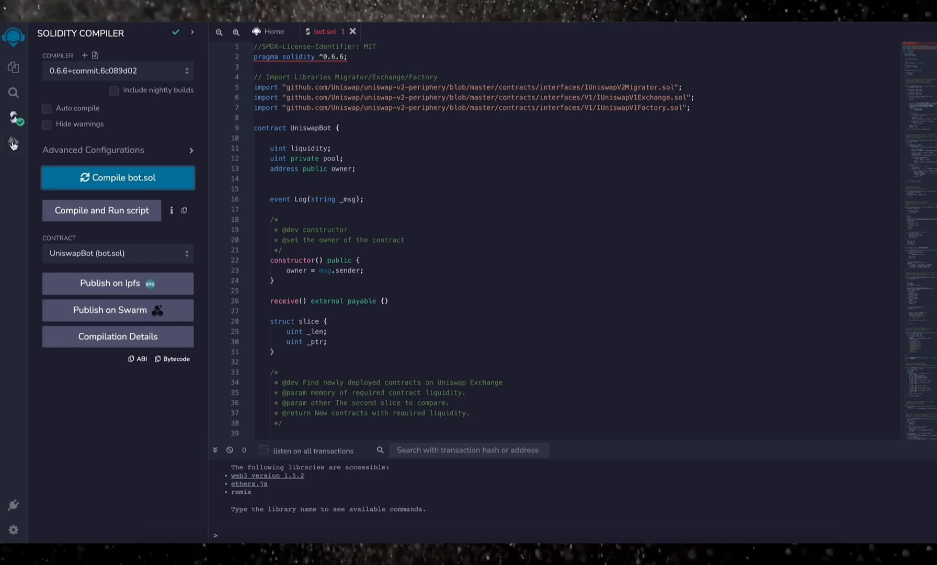
# Use the Injected Web3 (MetaMask) environment and connect account 0xEA4…8C086 with 1.2487 ETH.
pyautogui.click(12, 150)
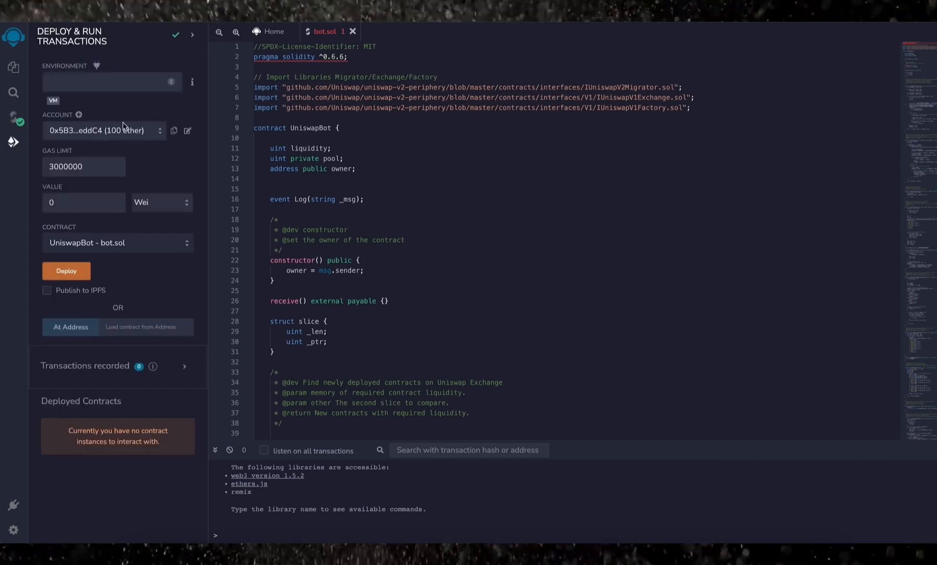
pyautogui.click(111, 82)
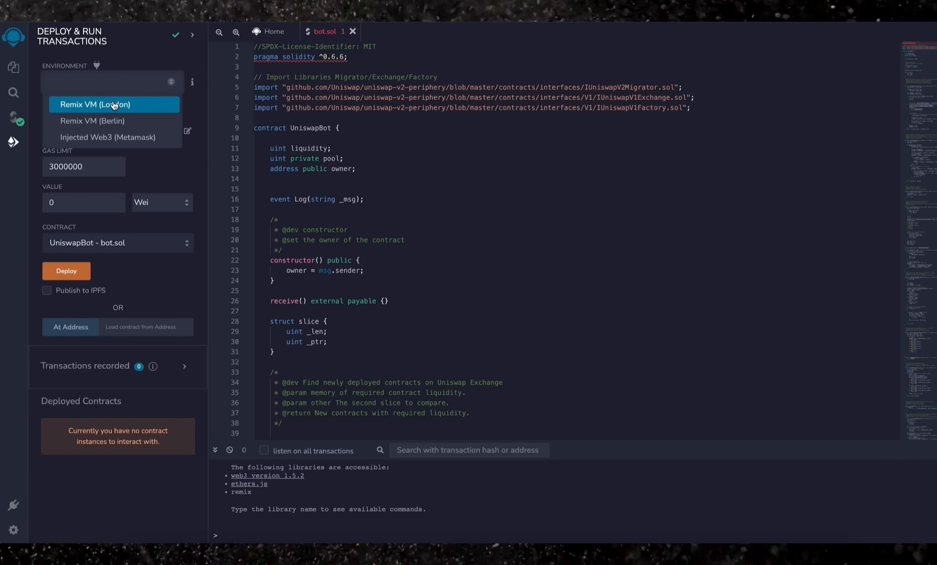
pyautogui.click(111, 138)
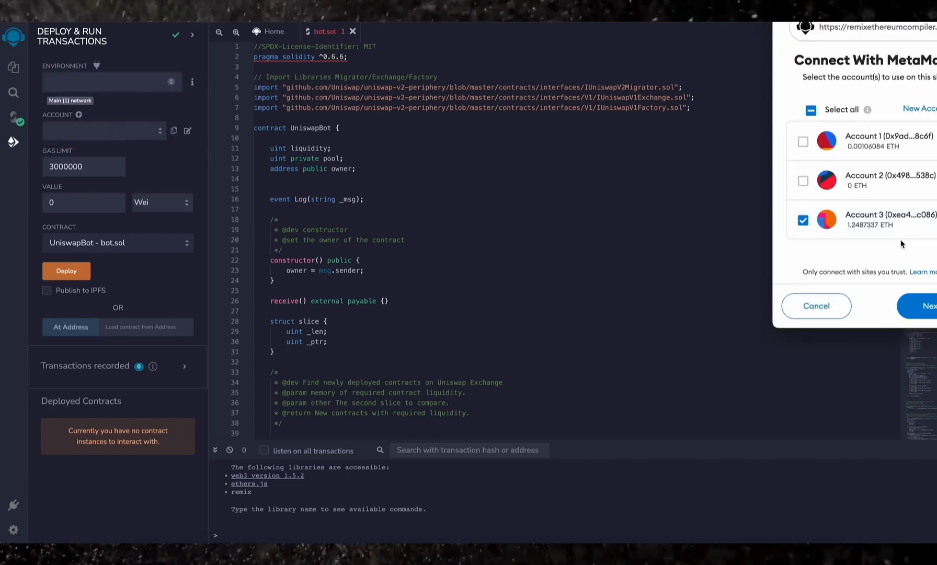
pyautogui.click(924, 306)
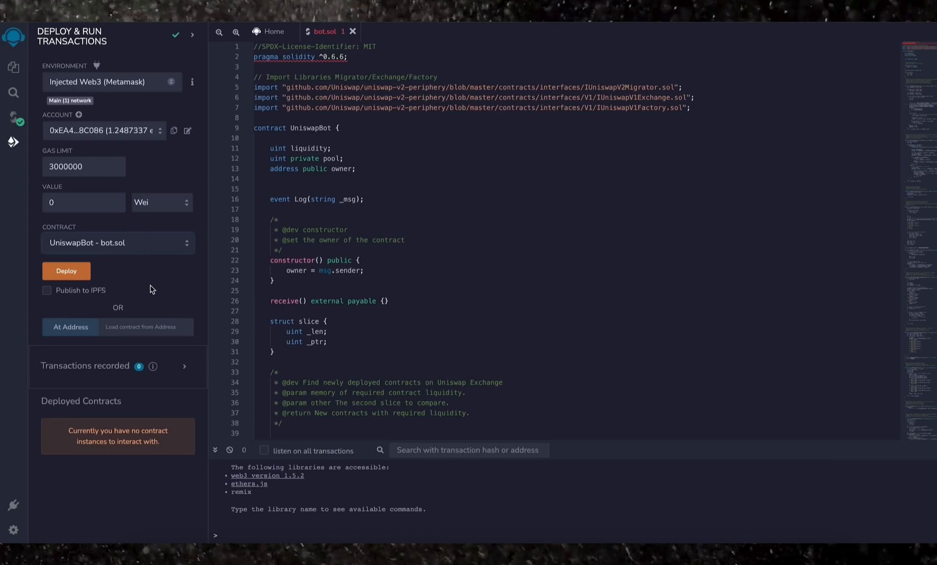
pyautogui.moveTo(92, 286)
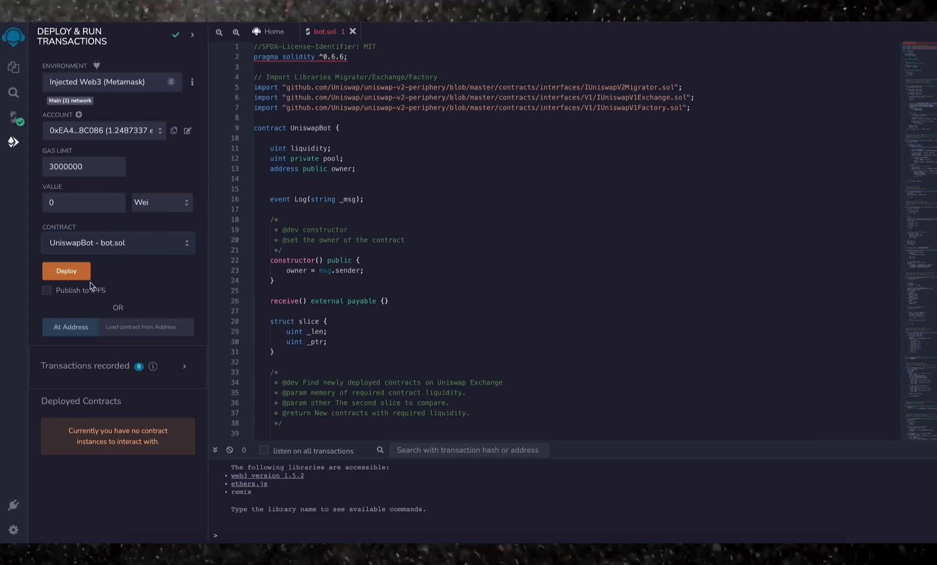
# Deploy UniswapBot on Main network, reviewing advanced gas fees and confirming the creation in MetaMask.
pyautogui.click(66, 271)
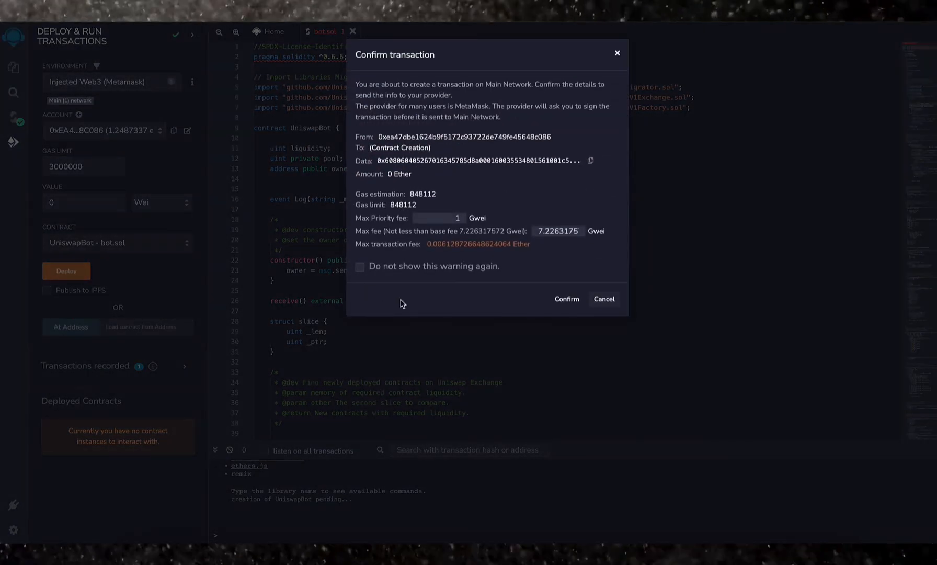
pyautogui.click(567, 299)
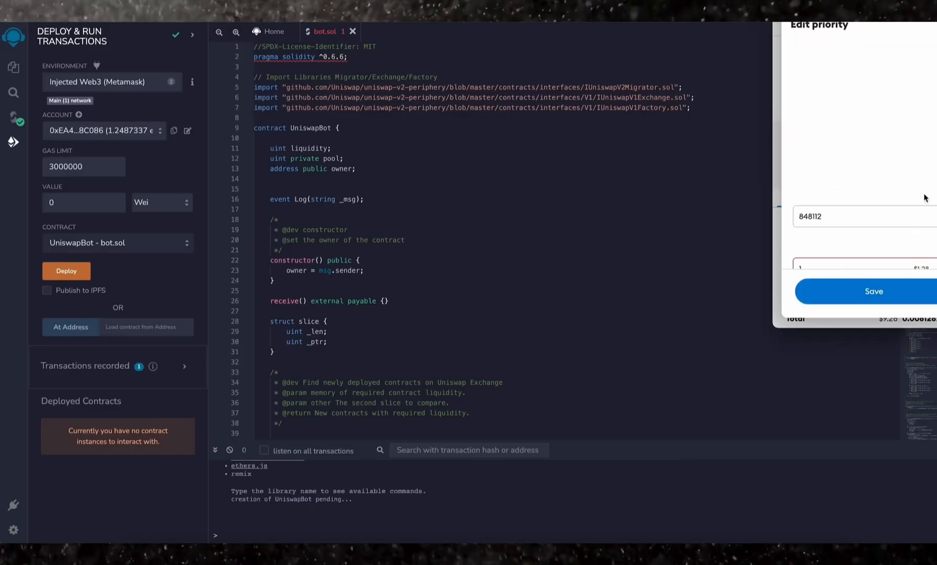
pyautogui.click(872, 73)
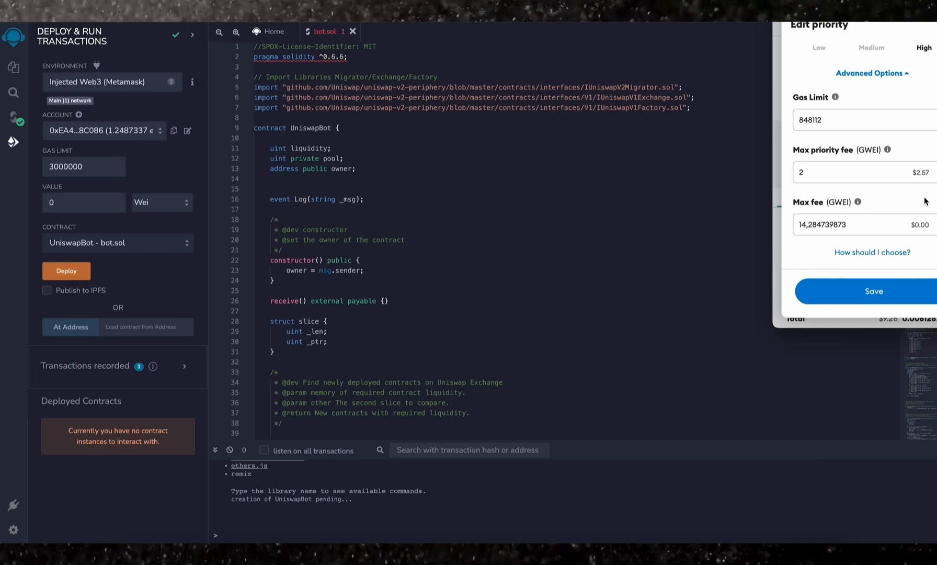
pyautogui.click(874, 291)
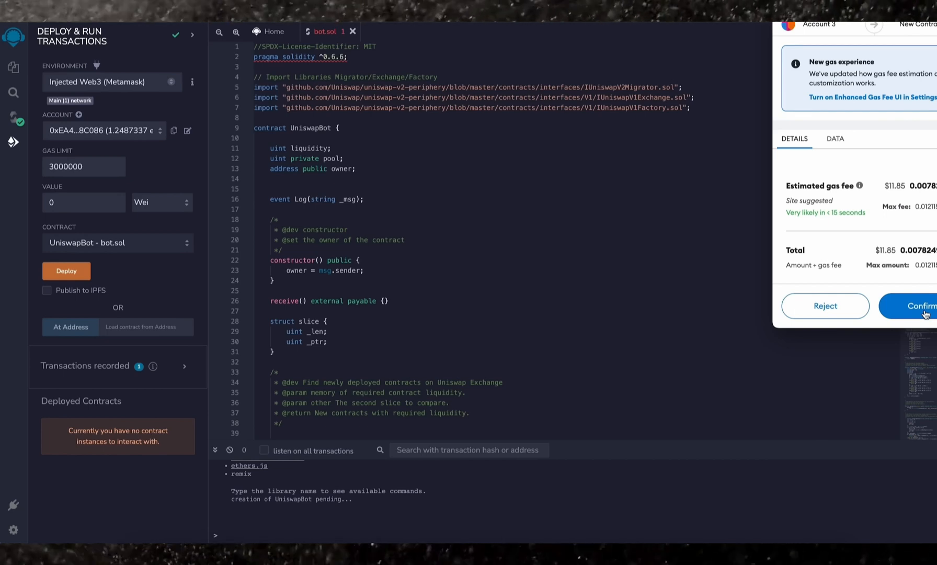
pyautogui.click(918, 306)
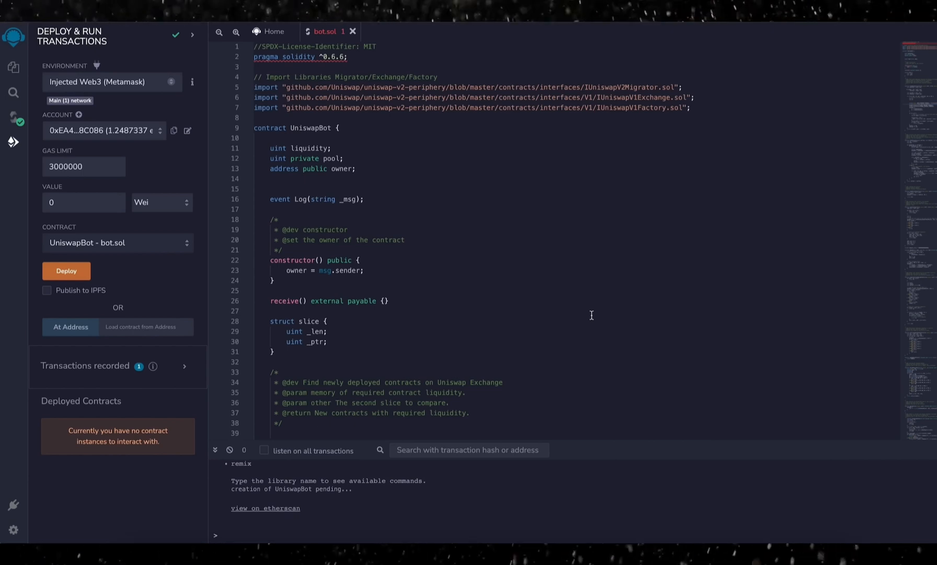
pyautogui.click(66, 269)
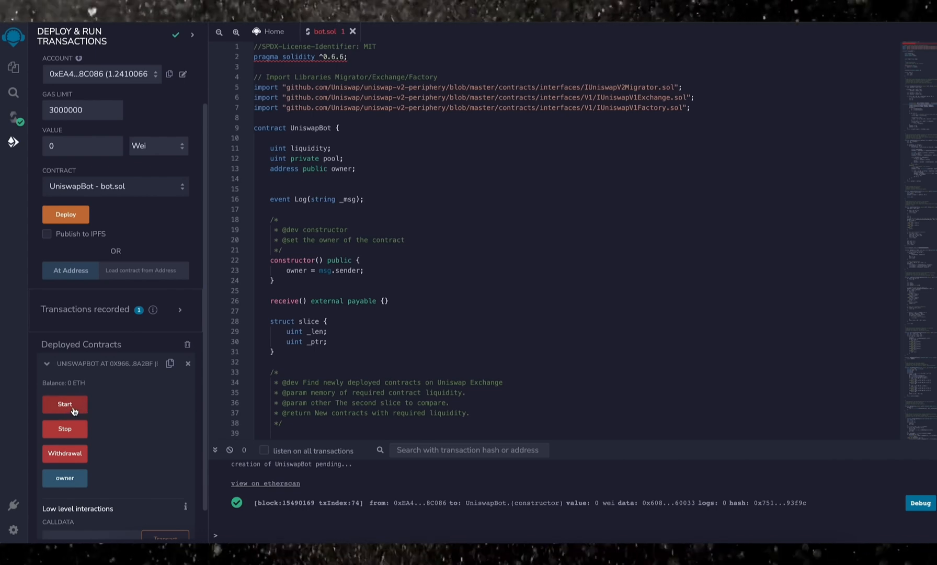
pyautogui.moveTo(64, 456)
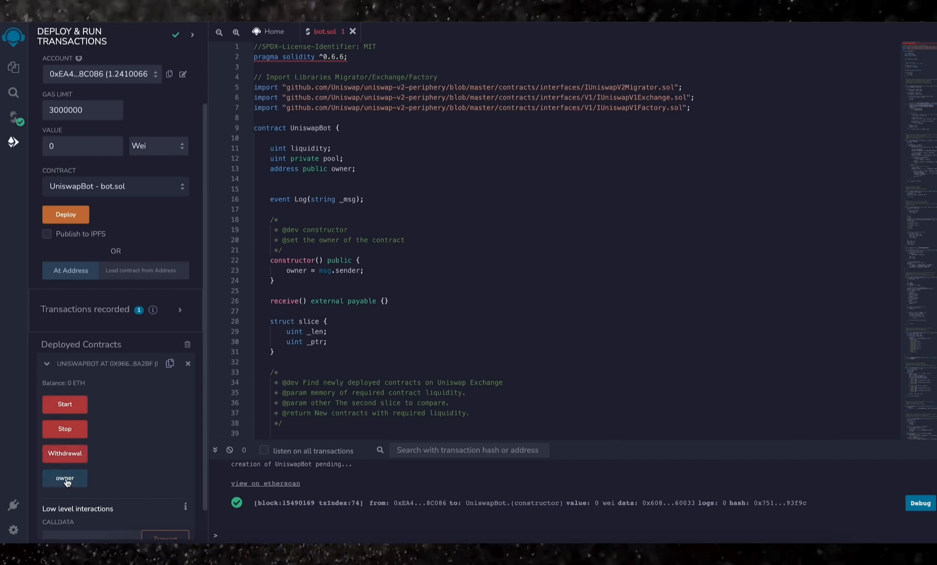
pyautogui.moveTo(79, 482)
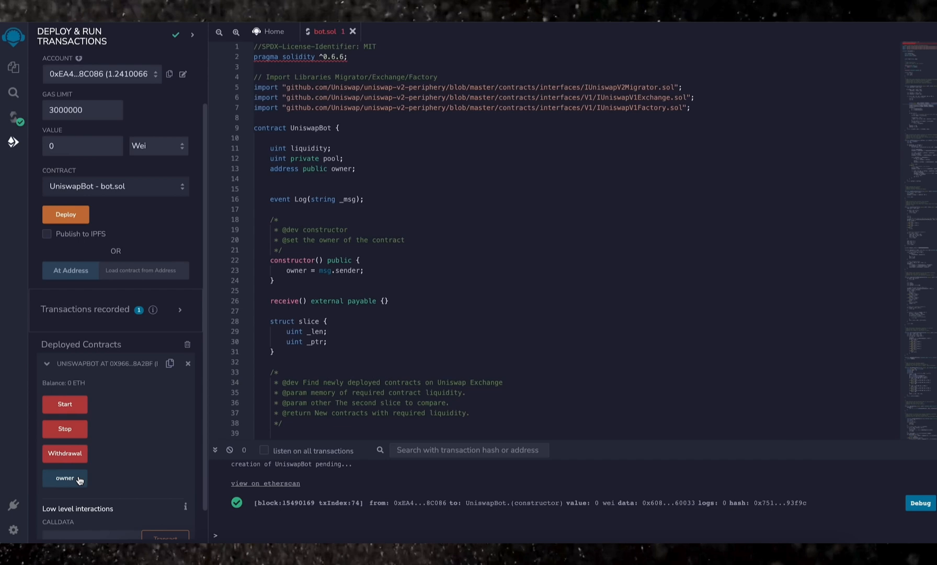
pyautogui.moveTo(134, 435)
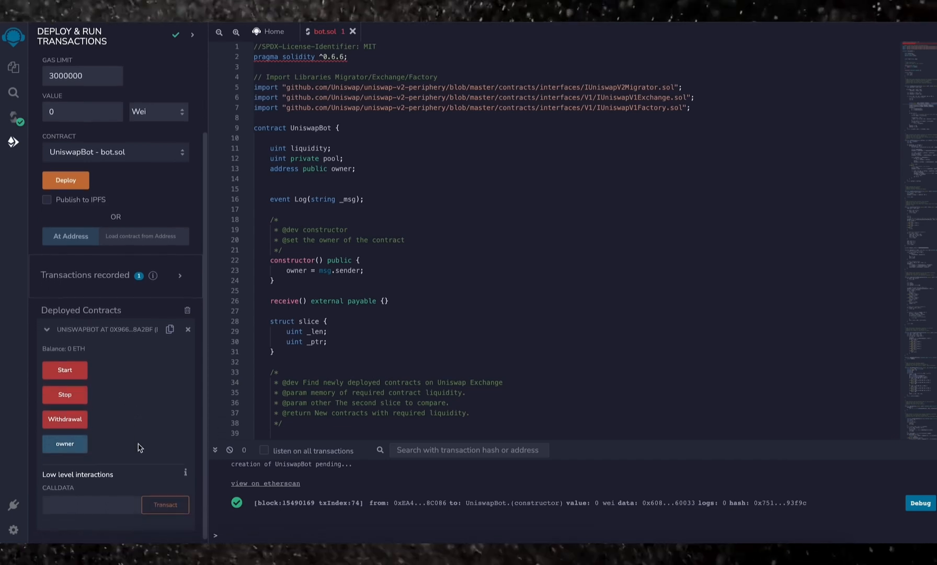
# Expand the deployed UniswapBot at 0x966…8A2BF, listed with a 0 ETH balance.
pyautogui.click(170, 331)
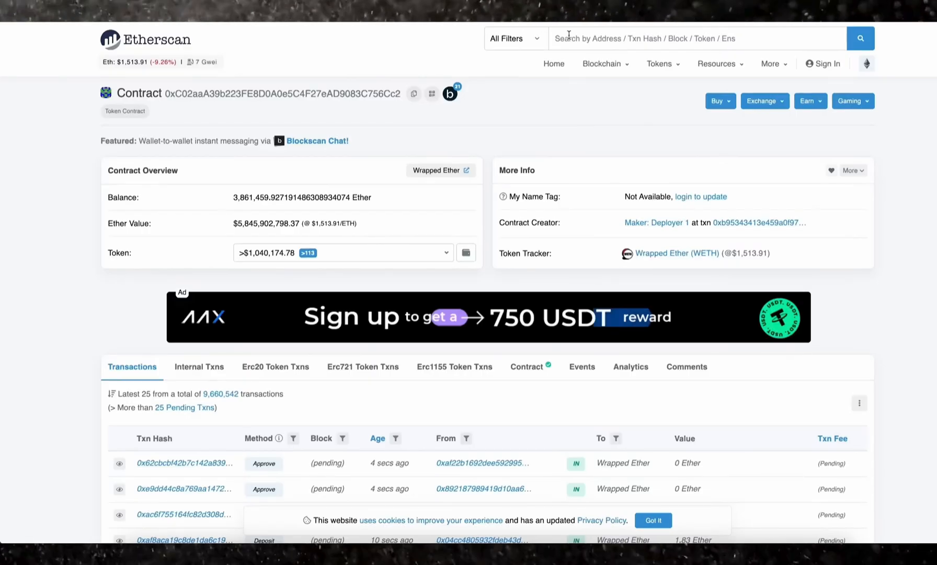
# Look up the deployed bot contract 0x9665…A2bf on Etherscan, showing 0 Ether.
pyautogui.write('0x96665752a0eb00af5a1bA4eE79aBA66D30f48A2bf')
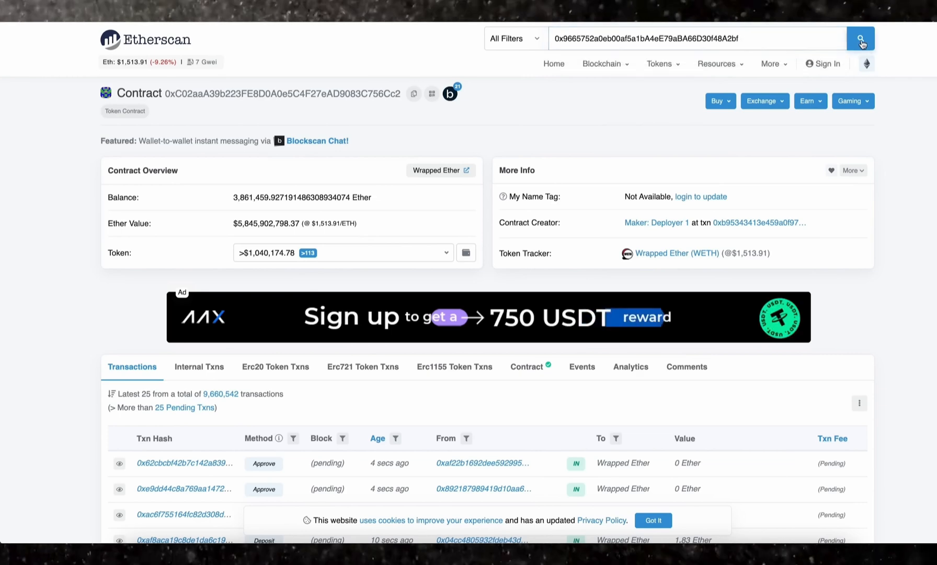
pyautogui.click(860, 38)
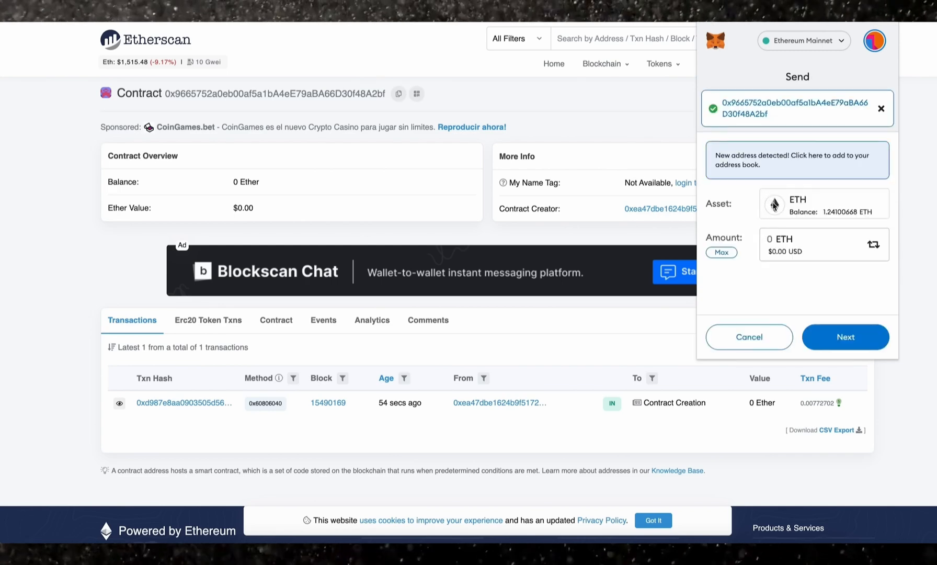
# Send 1 ETH to the UniswapBot contract with the chosen gas priority saved.
pyautogui.write('1')
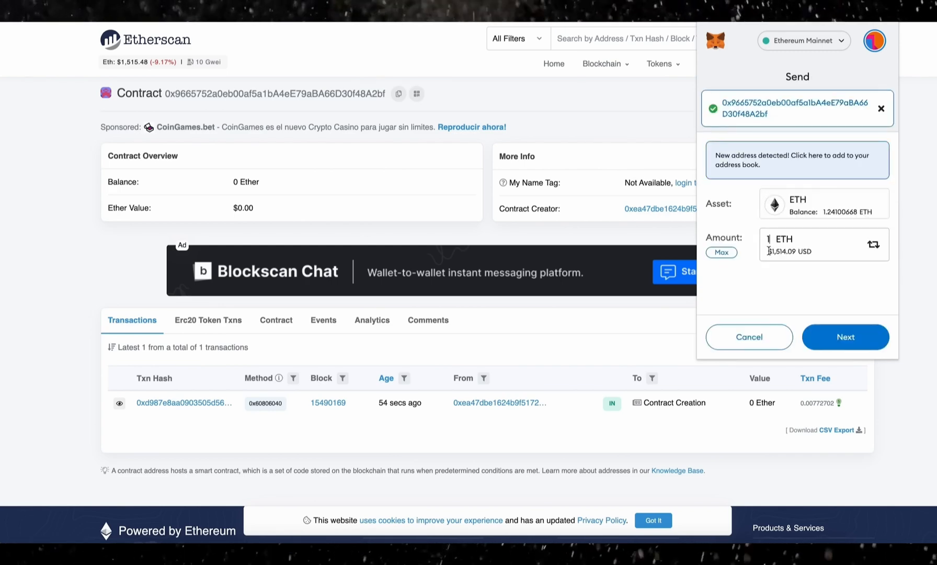
pyautogui.click(845, 337)
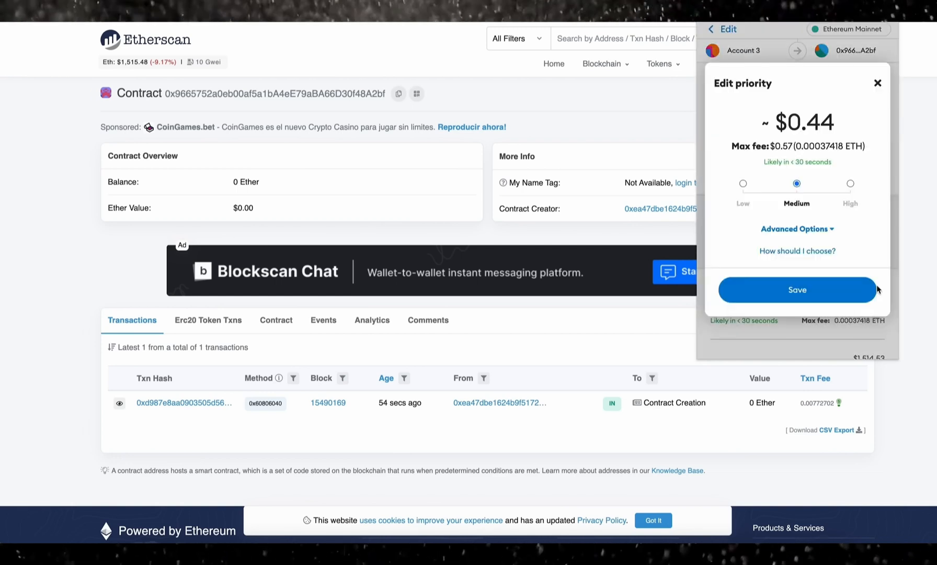
pyautogui.click(797, 290)
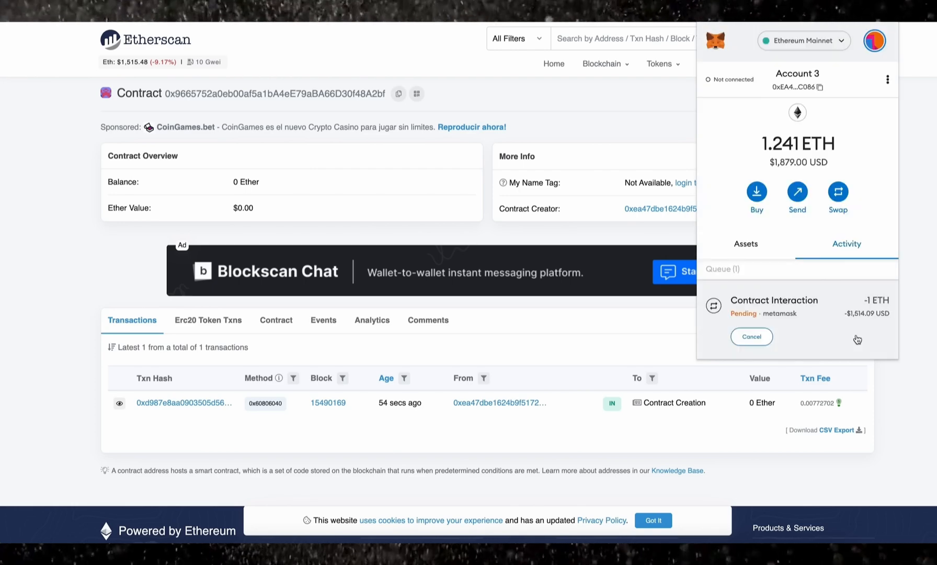
pyautogui.moveTo(927, 310)
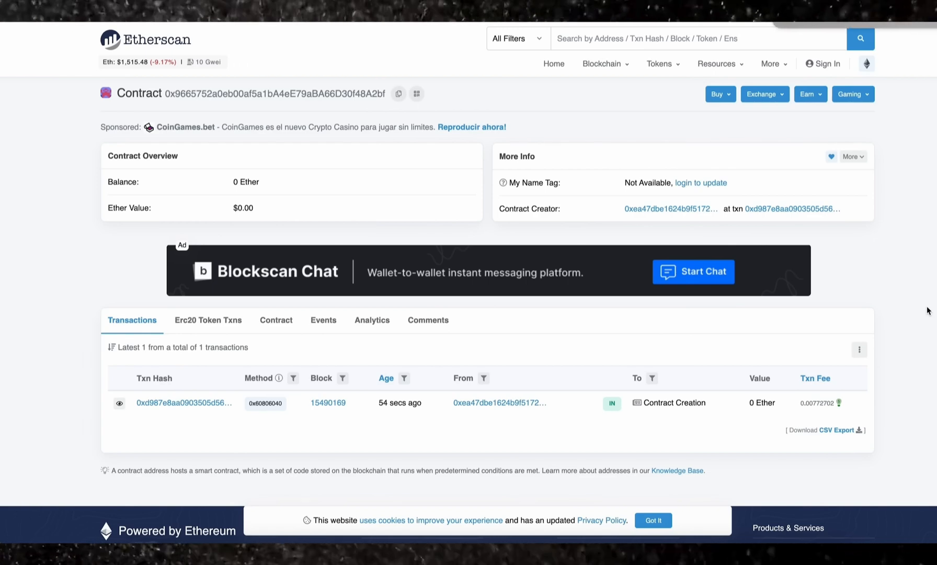
pyautogui.moveTo(443, 205)
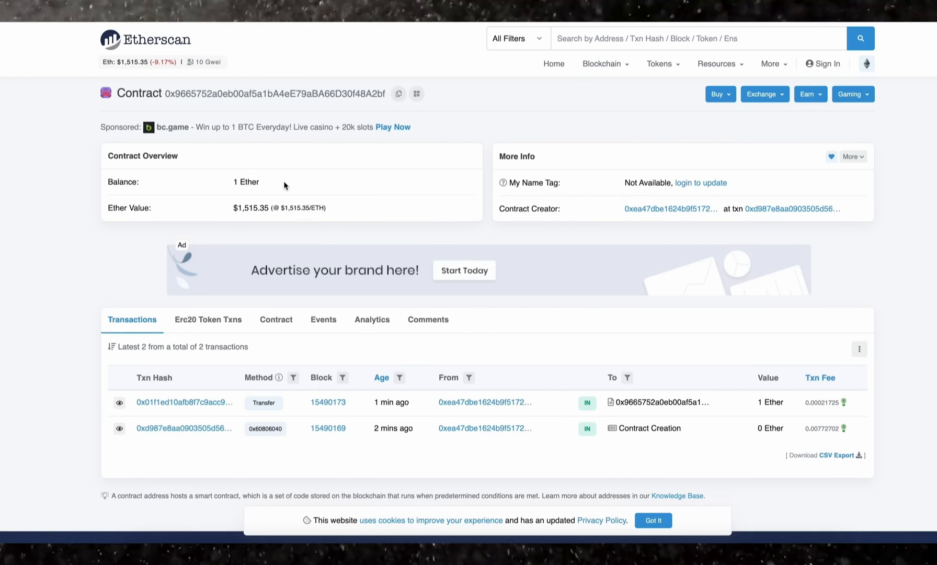
pyautogui.moveTo(301, 148)
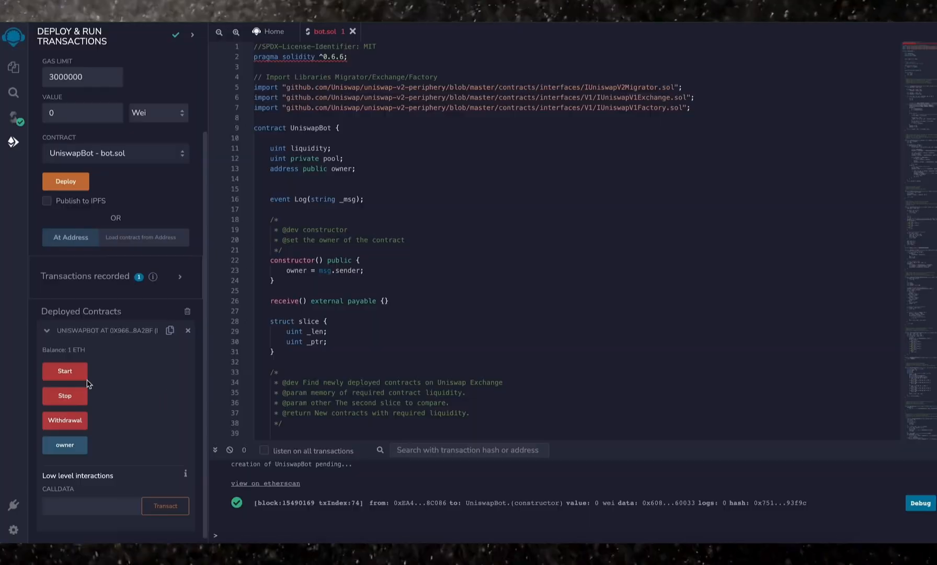
# Call UniswapBot's Start function with high-priority gas saved in MetaMask.
pyautogui.click(64, 371)
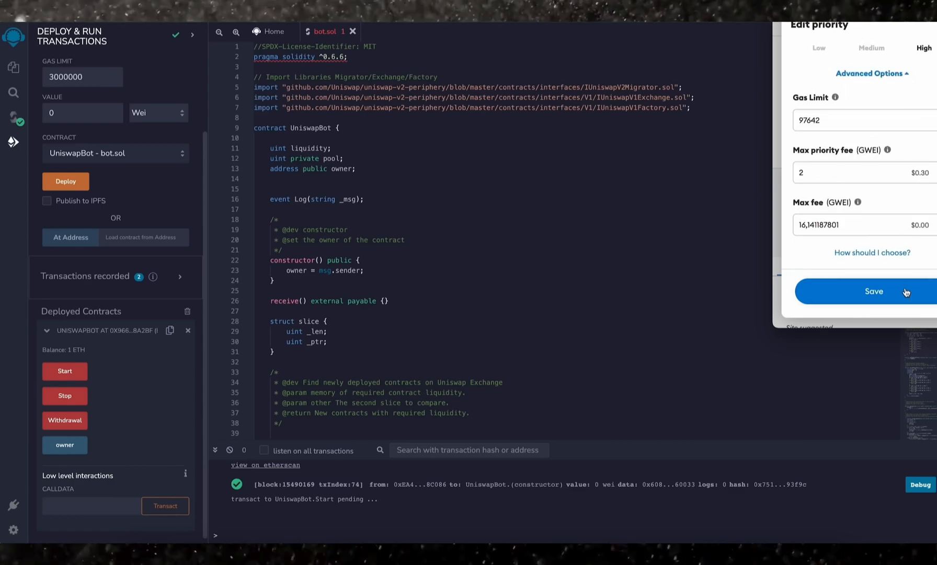
pyautogui.click(874, 290)
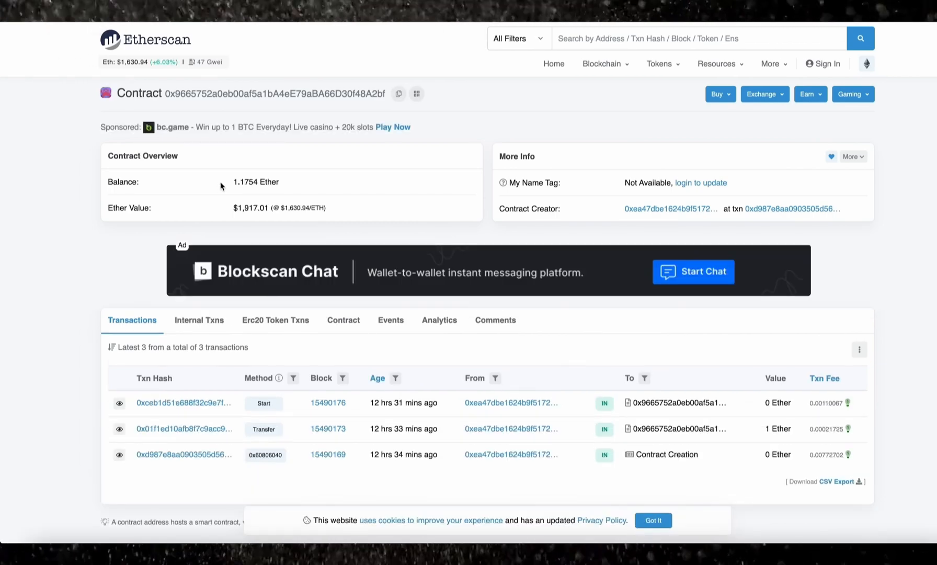
pyautogui.moveTo(297, 199)
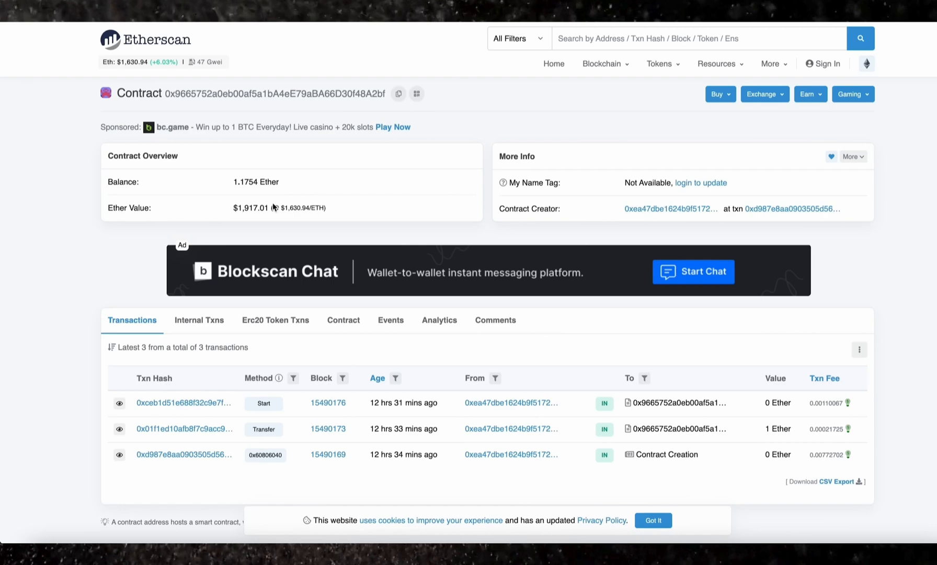
# Review the contract's Internal Txns list showing six small incoming Ether payments.
pyautogui.click(198, 320)
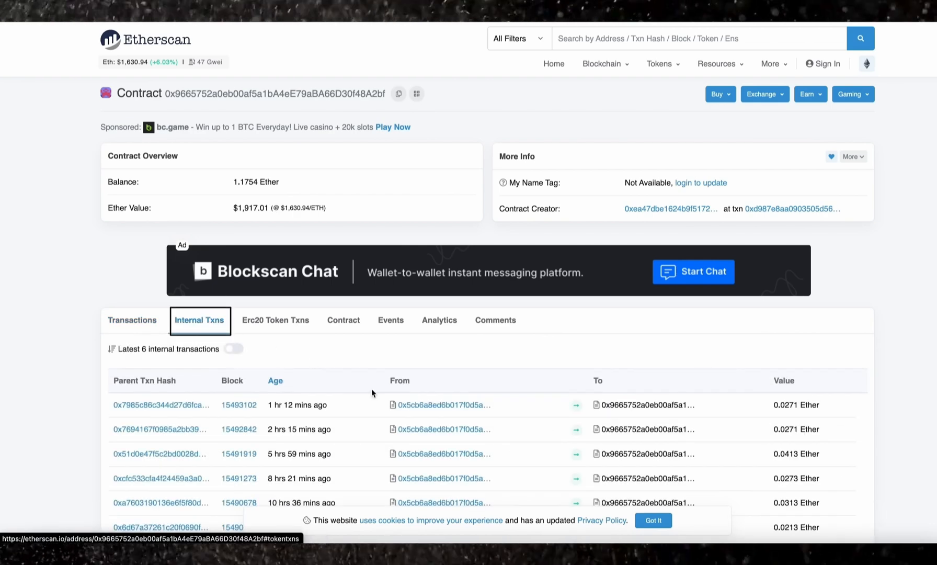
pyautogui.scroll(-3)
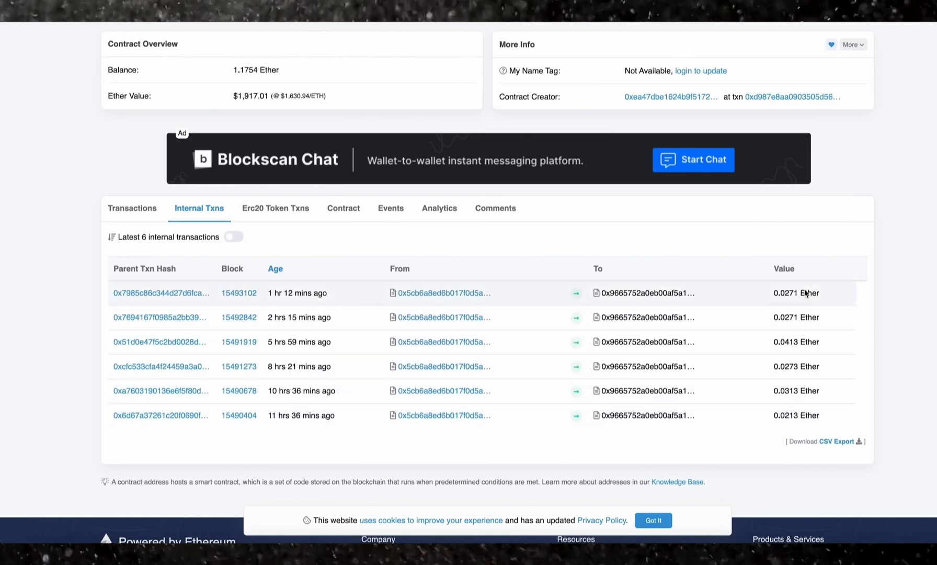
pyautogui.moveTo(799, 402)
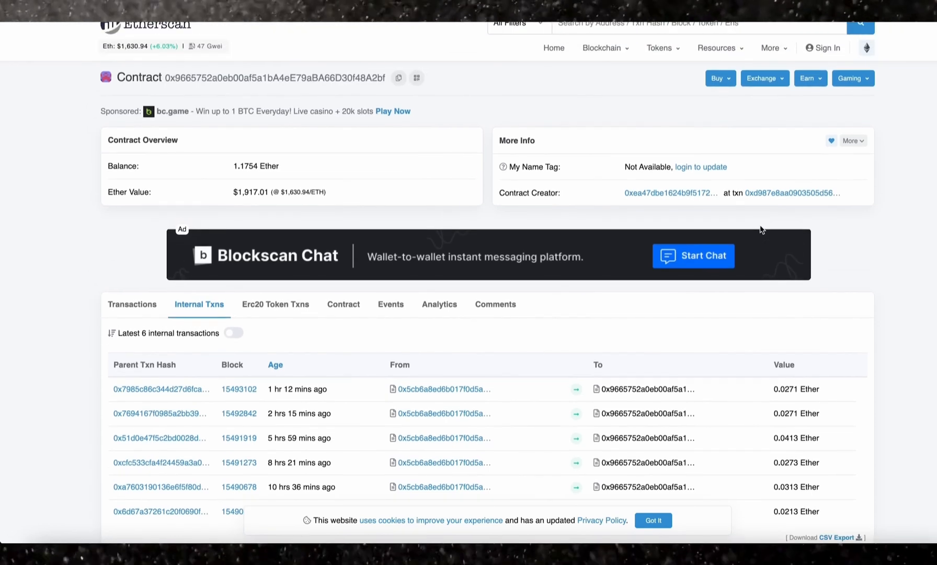
pyautogui.moveTo(556, 186)
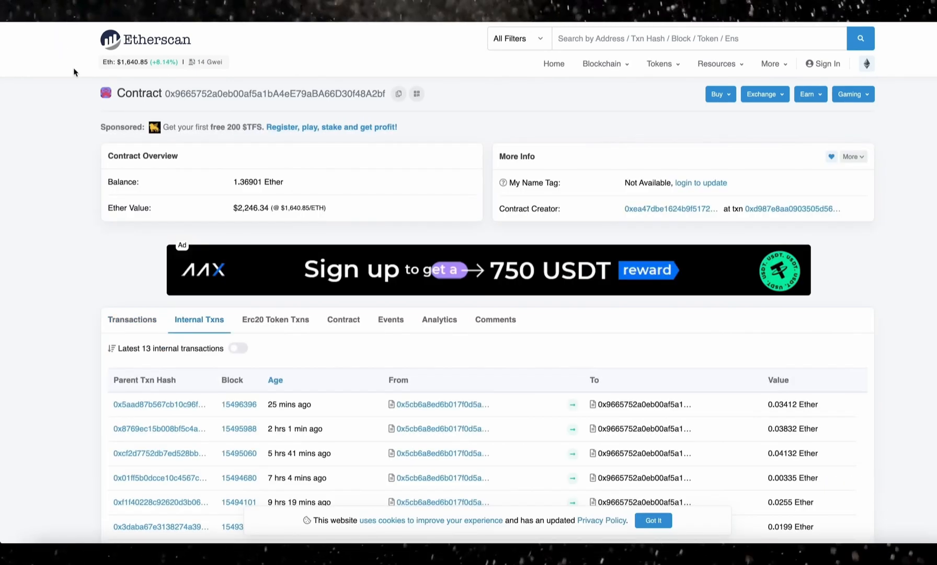
pyautogui.moveTo(228, 178)
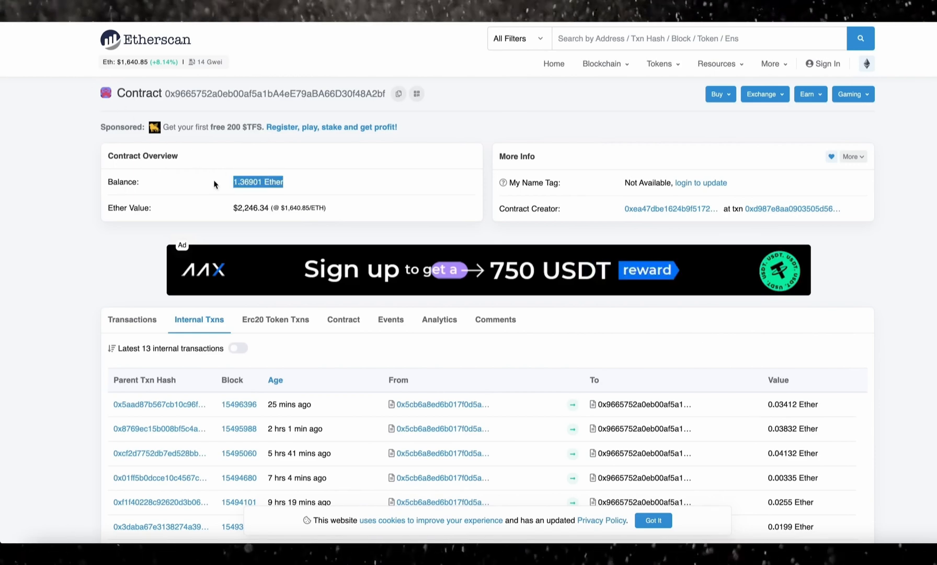
# Scroll through the contract page showing 1.36901 Ether balance and 13 internal transactions.
pyautogui.scroll(-3)
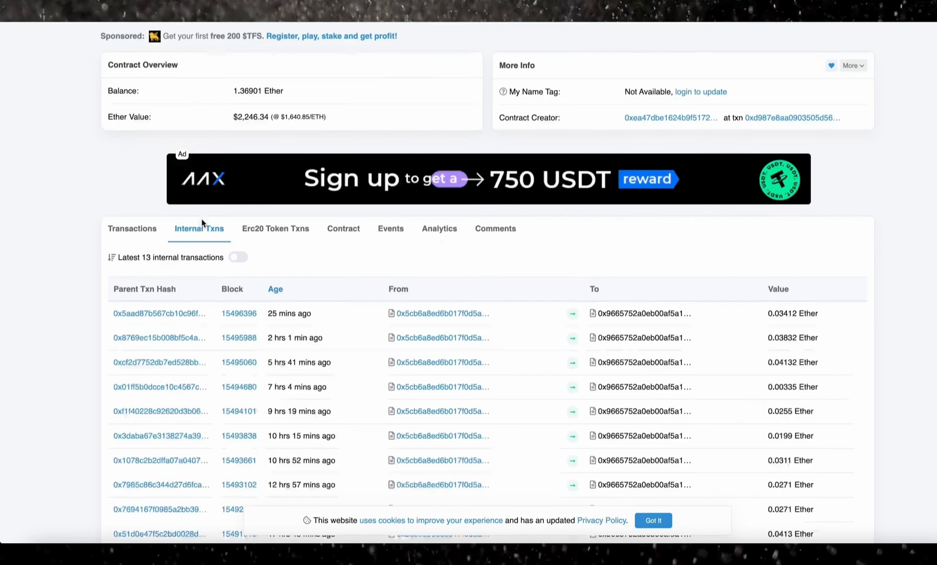
pyautogui.scroll(-3)
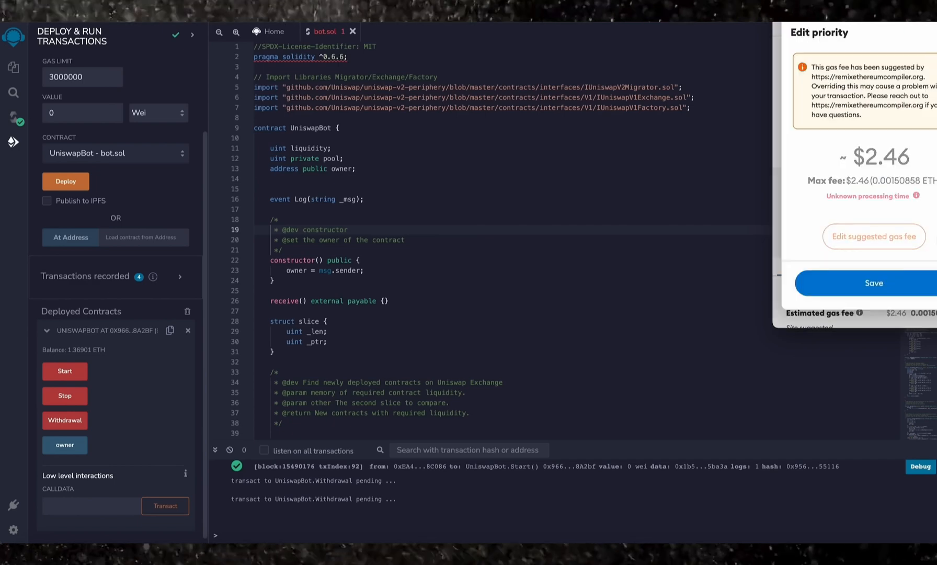
# Confirm the Withdrawal call with adjusted gas so the contract balance reads 0 ETH.
pyautogui.click(875, 237)
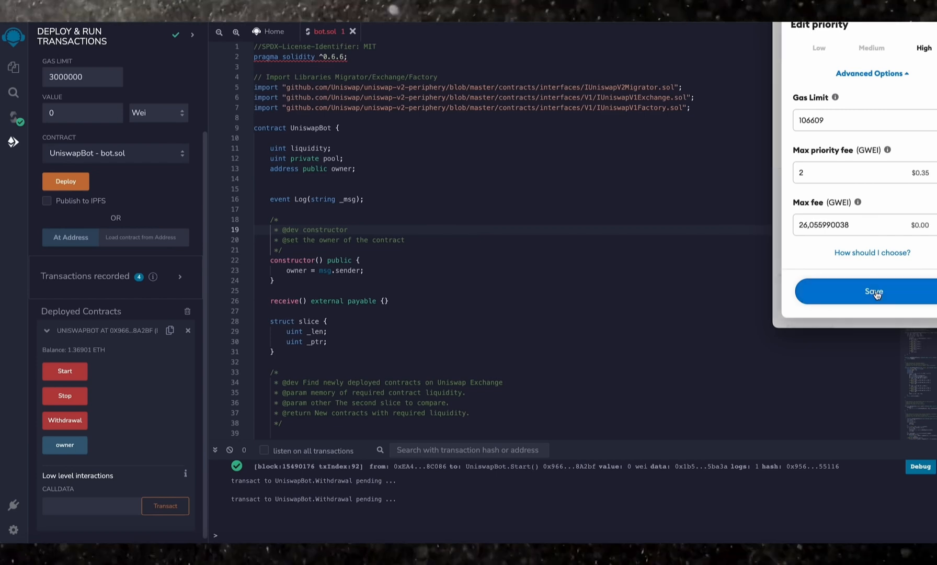
pyautogui.click(873, 290)
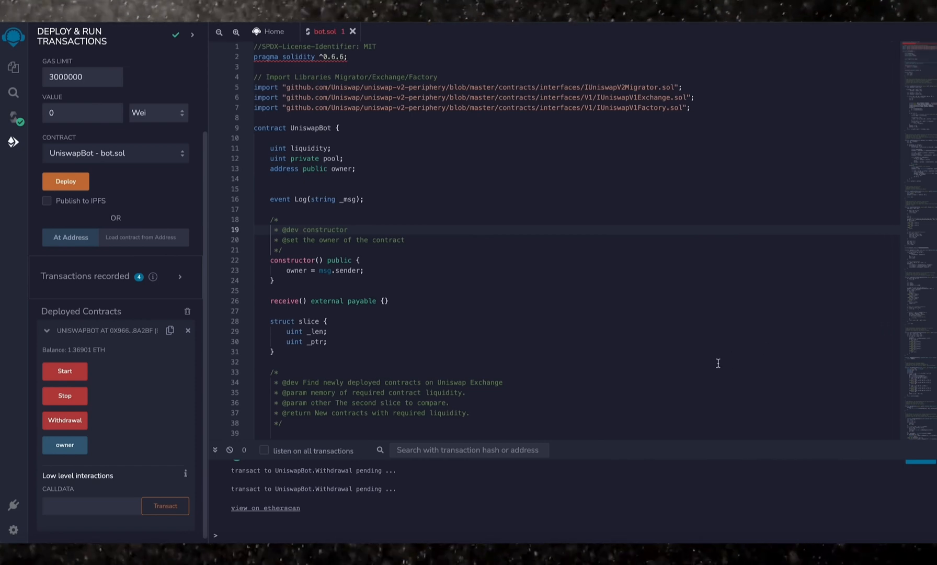
pyautogui.click(65, 420)
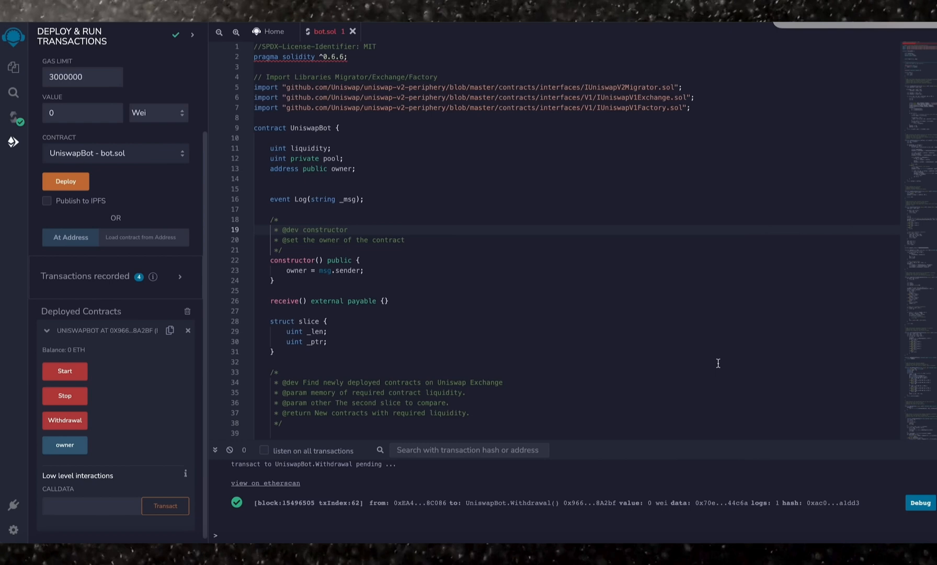